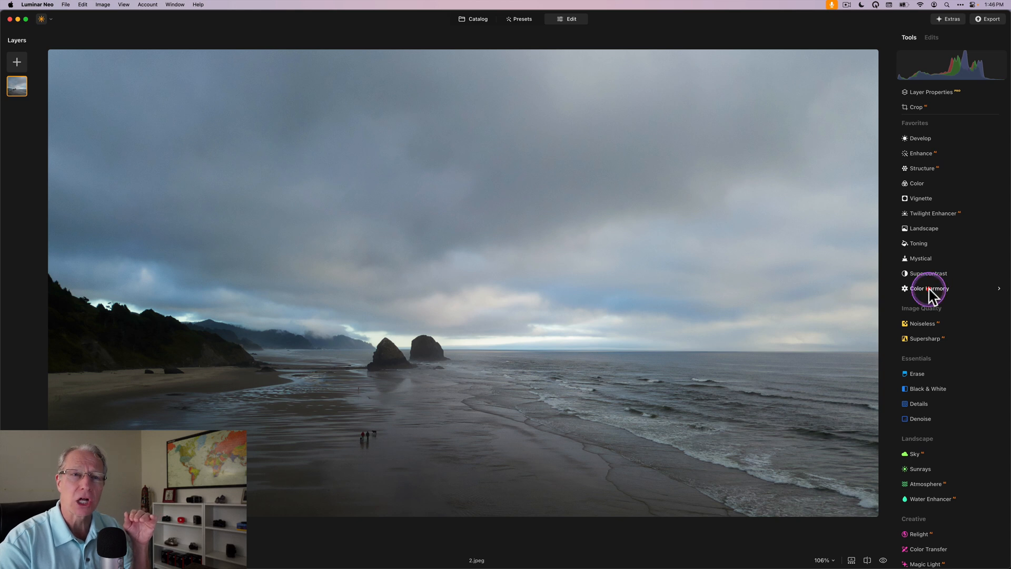
Step: Bring up Color Harmony with its Split Color Warmth and Color Balance sections expanded
left_click(929, 289)
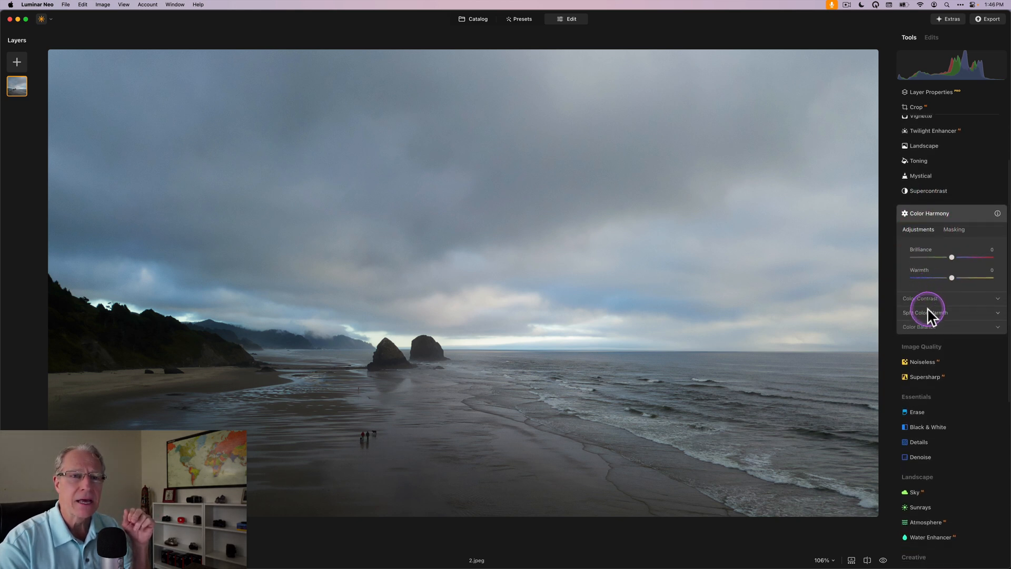
left_click(925, 313)
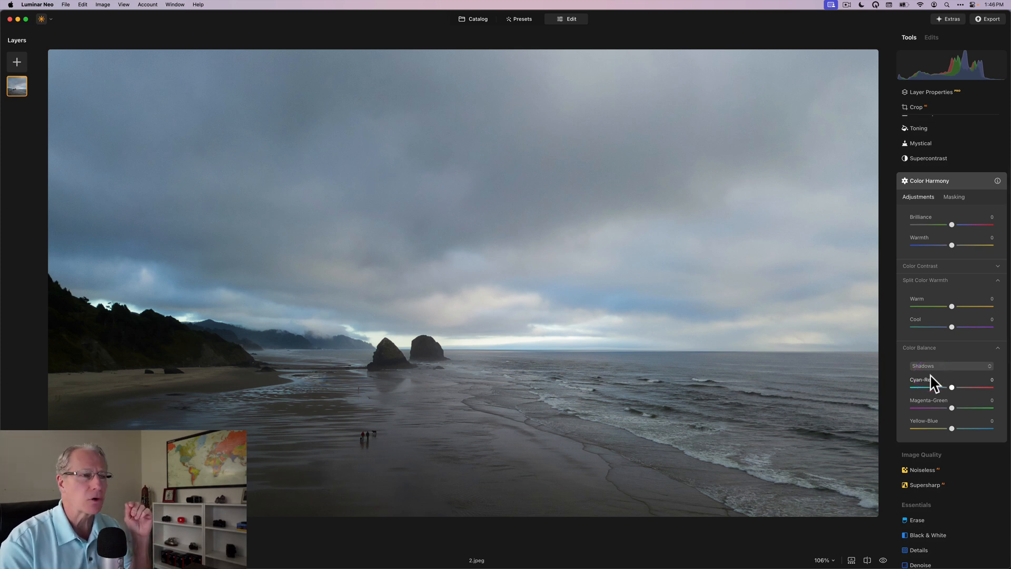
mouse_move(963, 245)
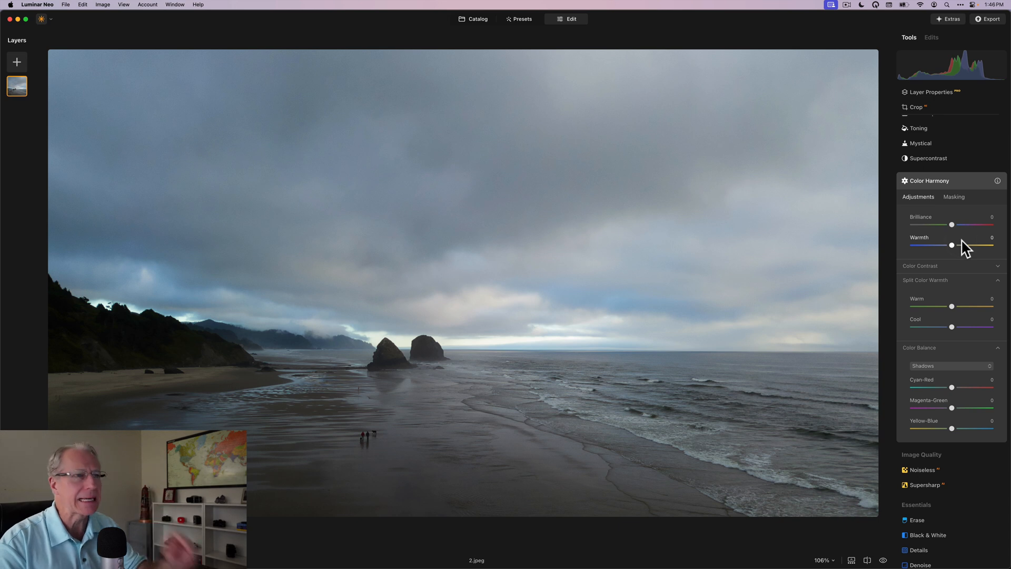
Step: Set Brilliance 19, Warmth 19, Split Color Warmth Warm 21 and Cool -16
left_click_drag(952, 225, 958, 221)
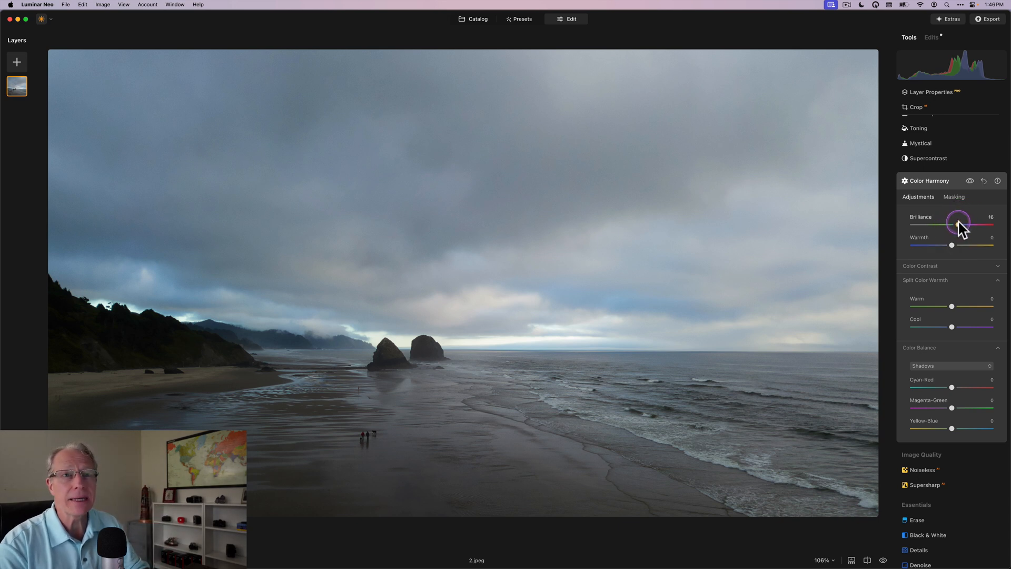
left_click_drag(957, 221, 960, 225)
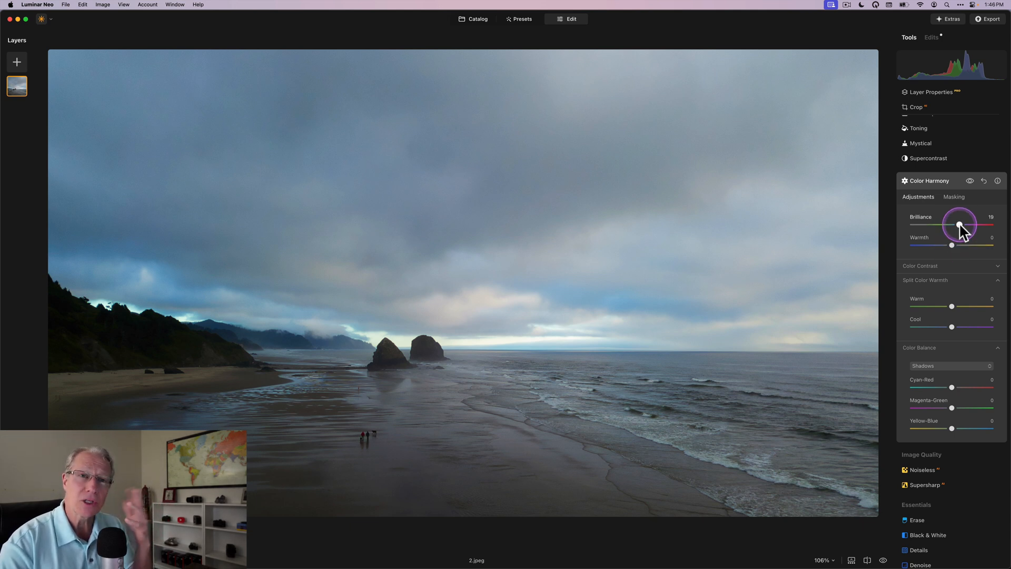
left_click_drag(951, 243, 973, 243)
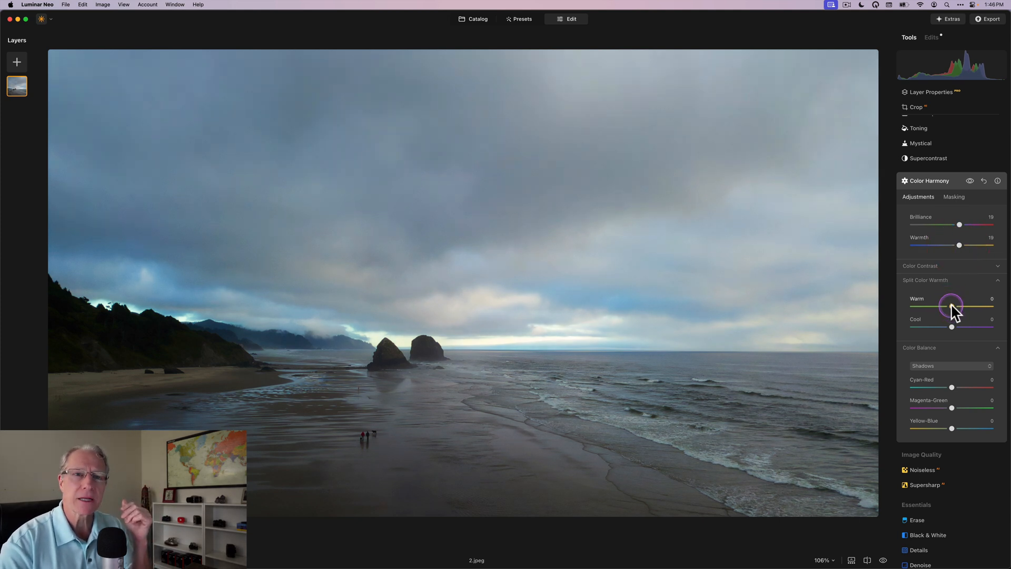
left_click_drag(950, 306, 960, 307)
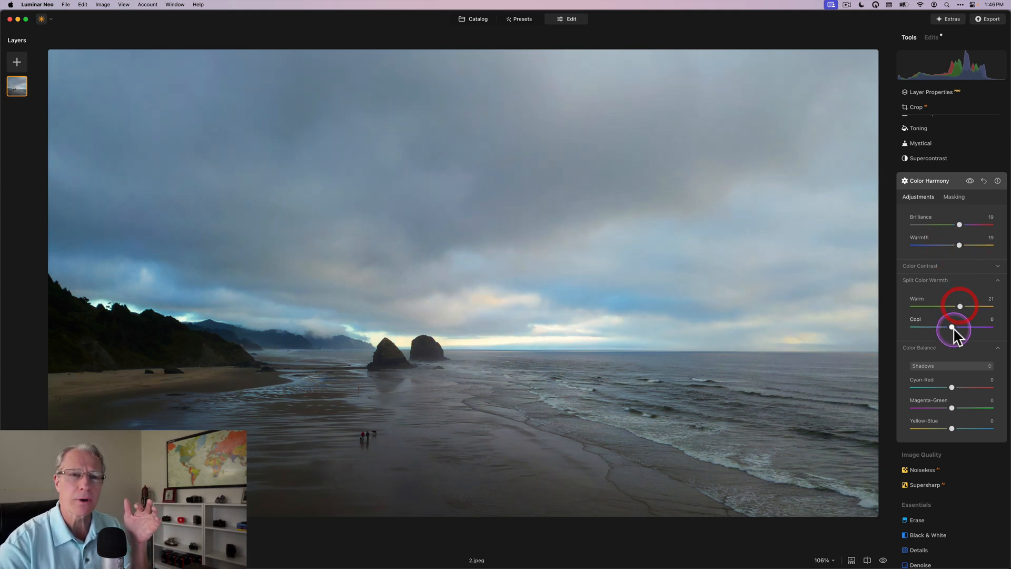
left_click_drag(954, 328, 945, 327)
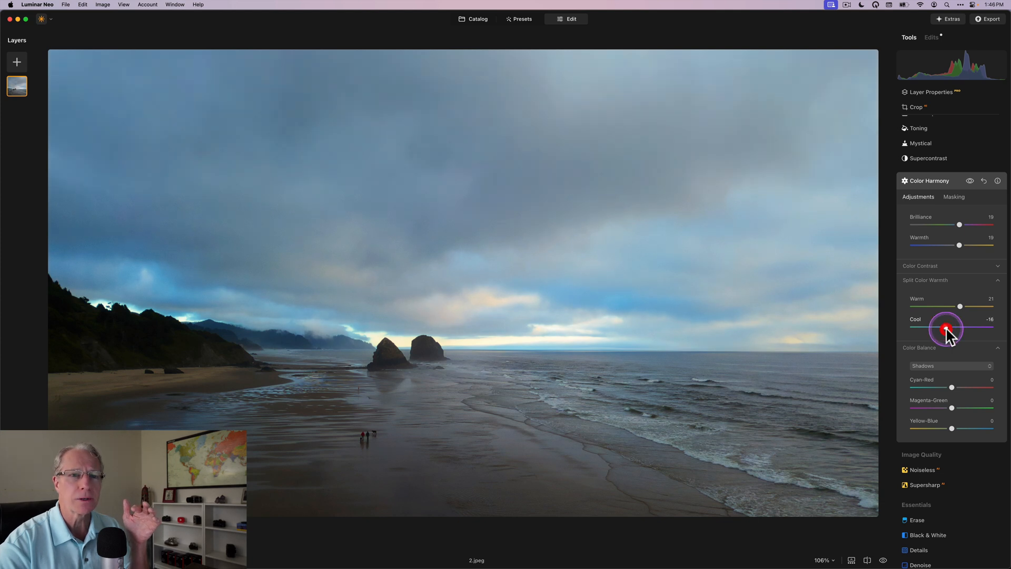
Step: Set Highlights colour balance toward red and toward magenta (about -10)
left_click(948, 366)
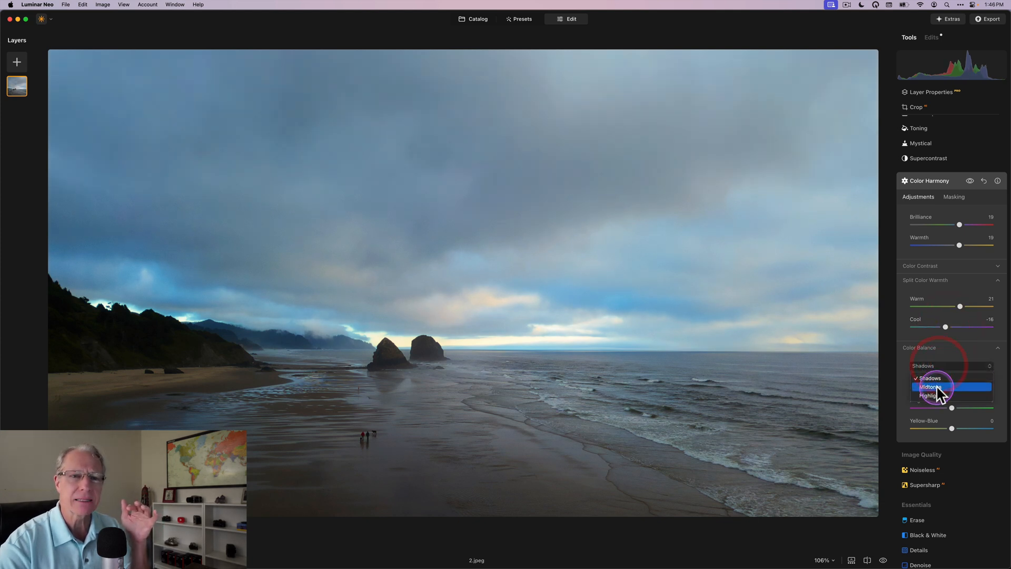
left_click(928, 395)
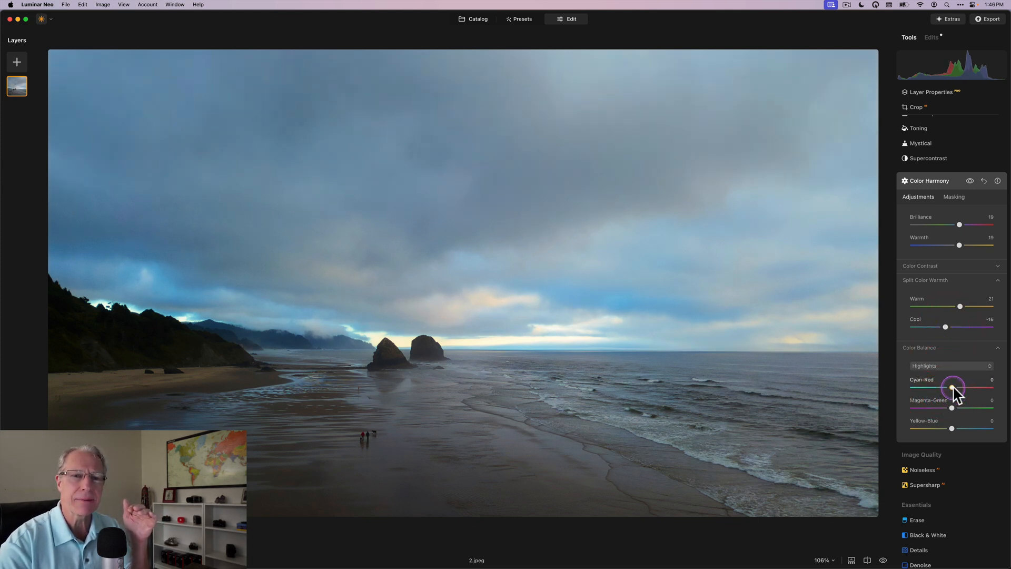
left_click_drag(951, 389, 958, 389)
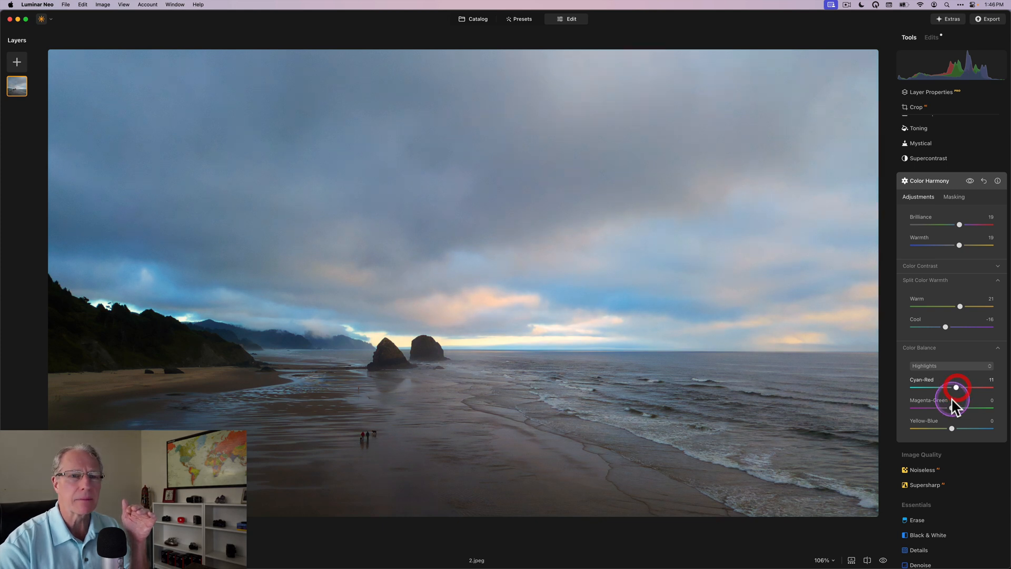
left_click_drag(957, 397, 948, 409)
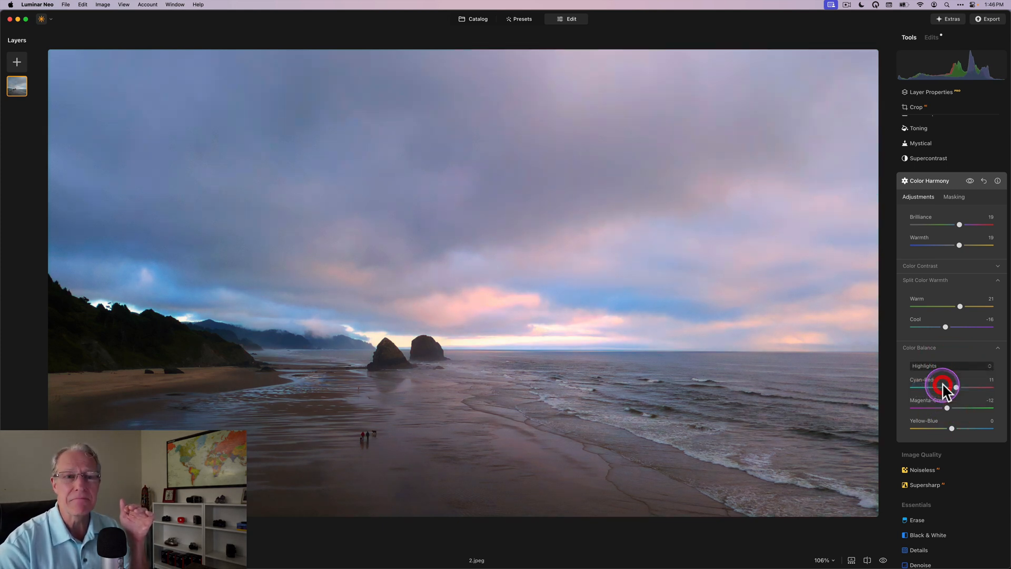
Step: Check the Midtones balance, then ease the Highlights magenta shift slightly
left_click(948, 366)
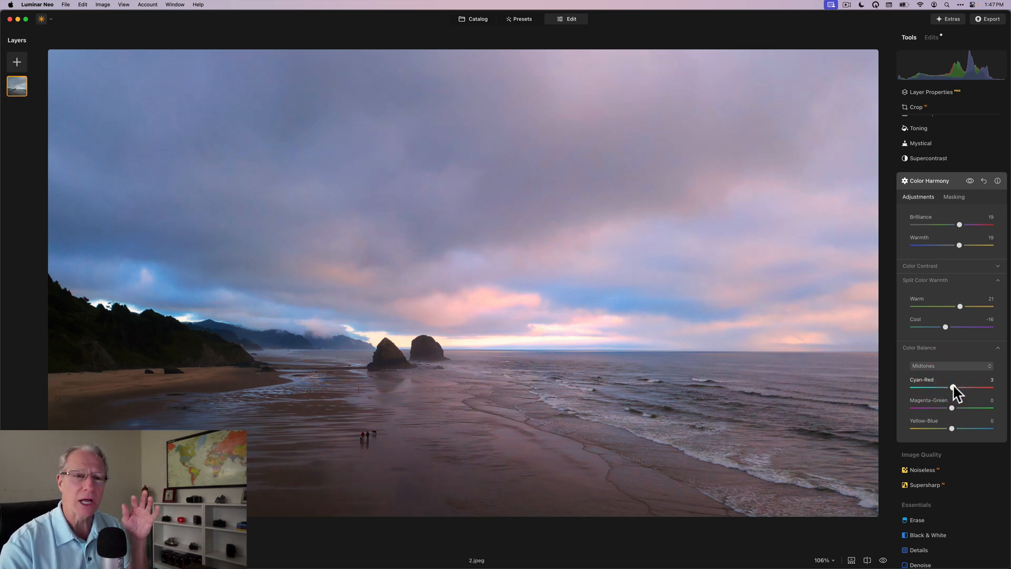
left_click(949, 365)
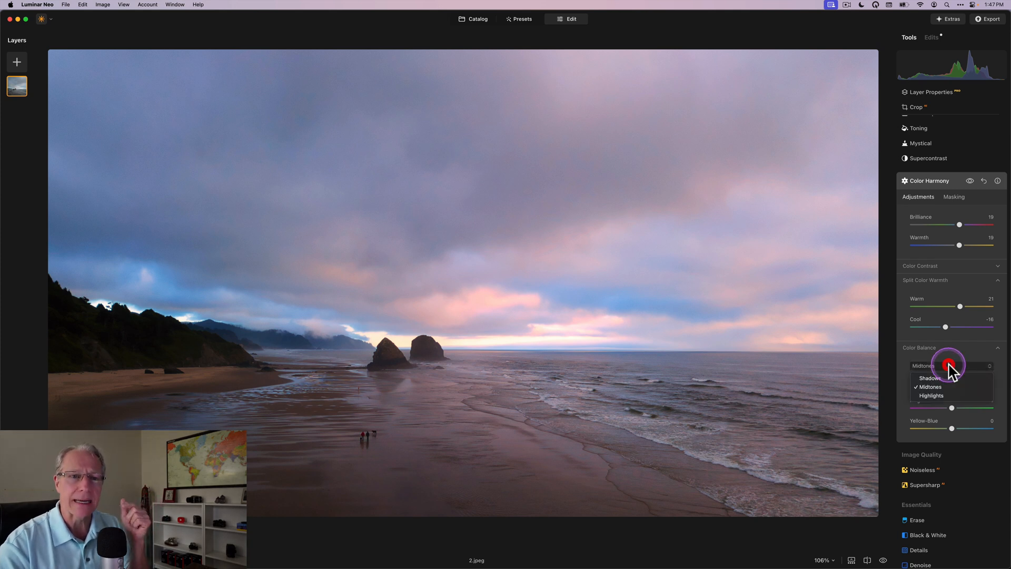
left_click(931, 394)
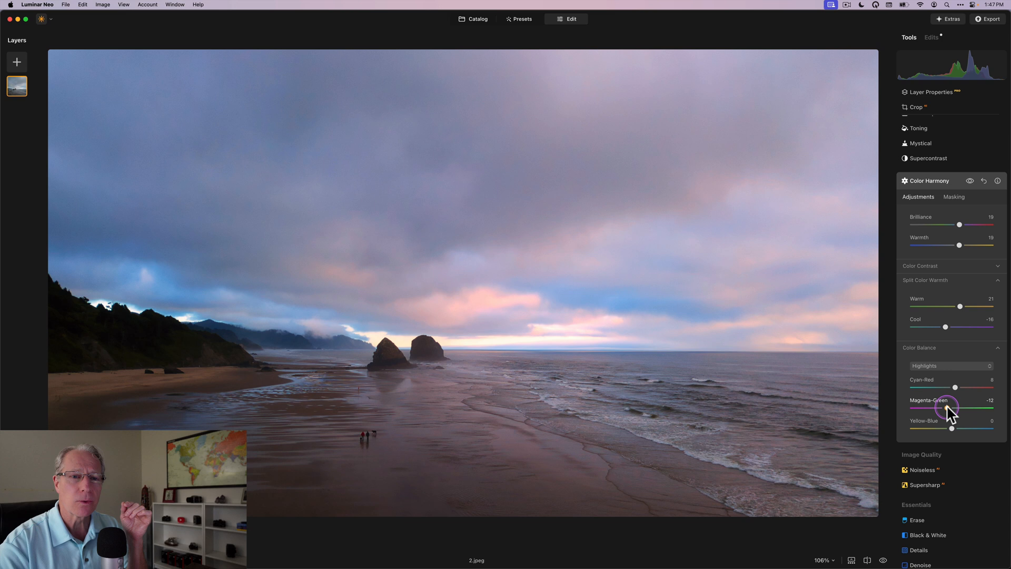
left_click_drag(954, 408, 954, 388)
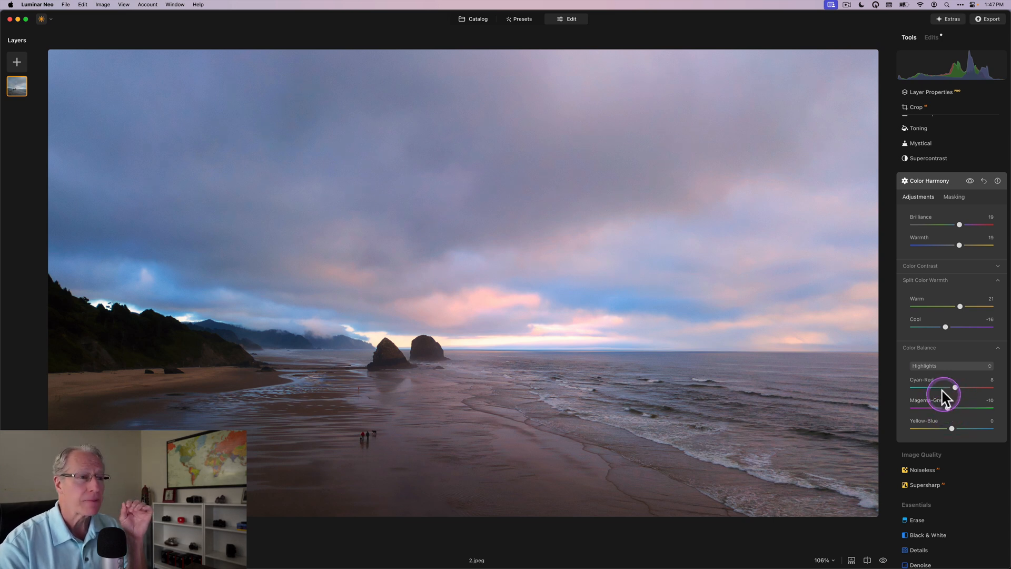
mouse_move(956, 252)
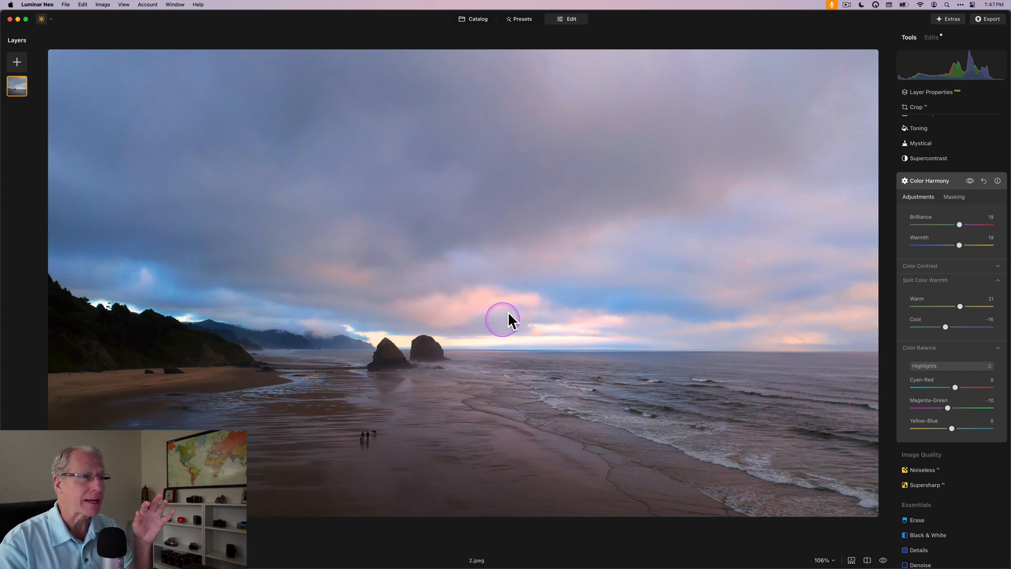
mouse_move(482, 316)
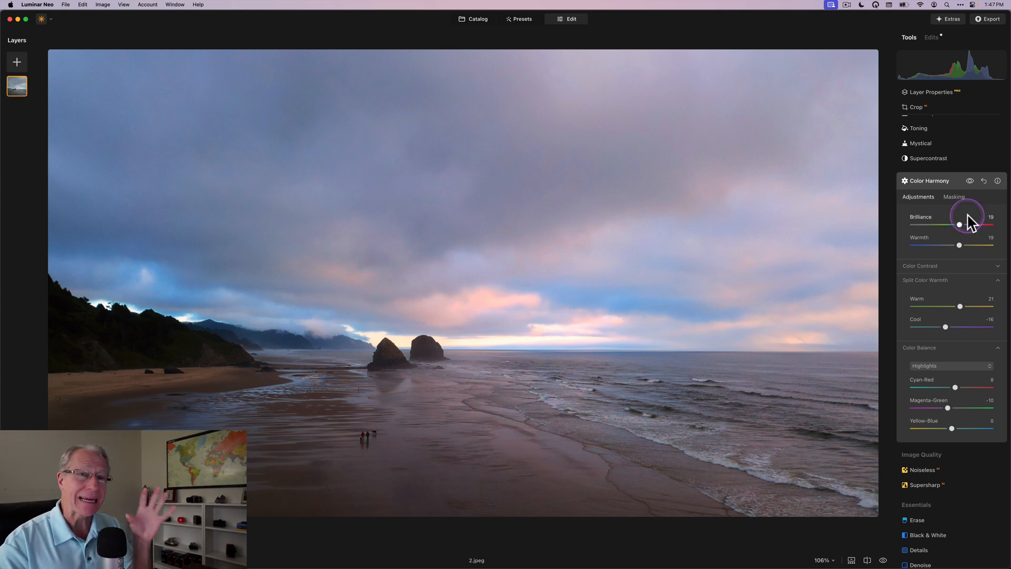
mouse_move(965, 74)
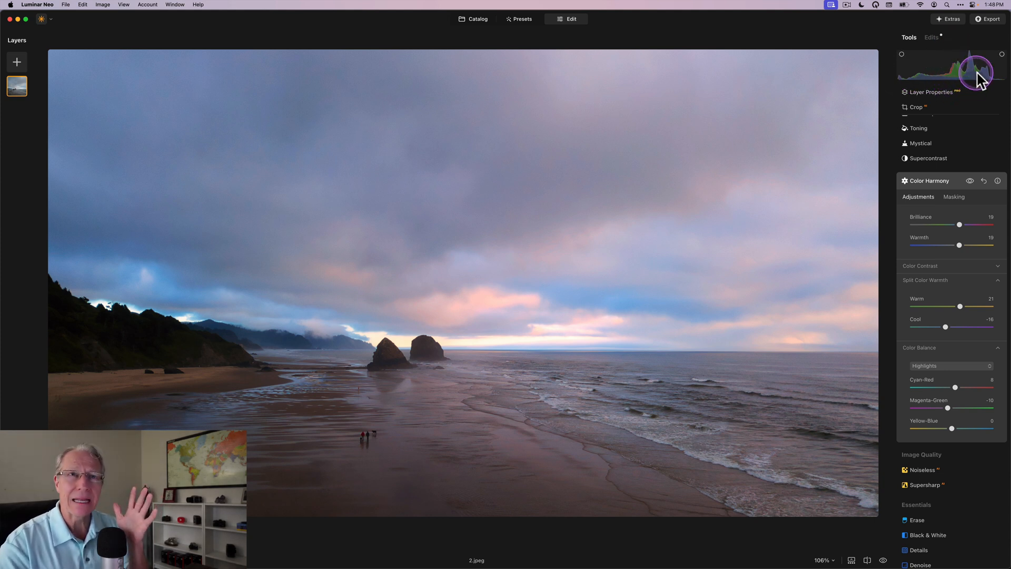
mouse_move(956, 76)
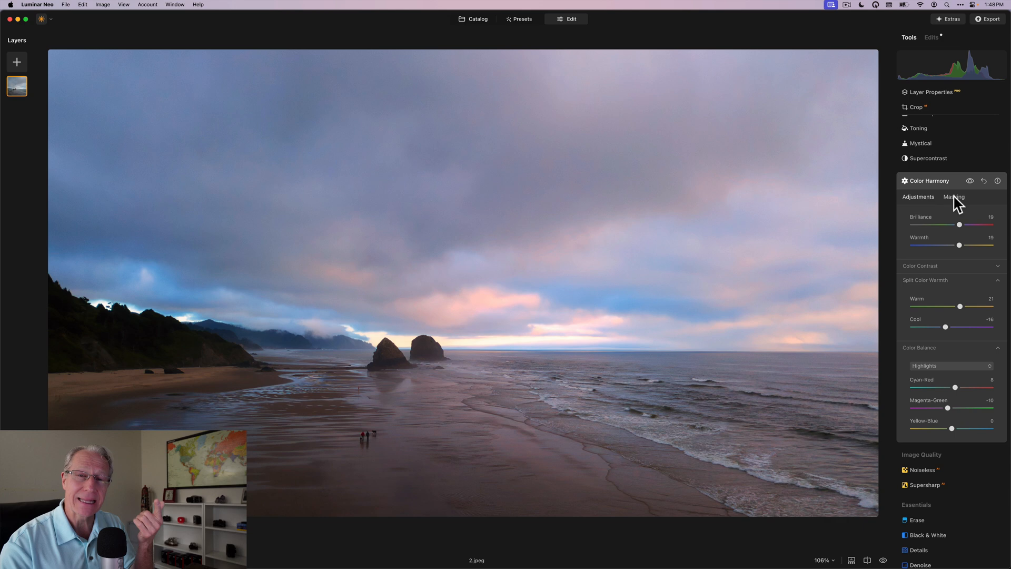
Step: Start a Luminosity mask on Color Harmony and pull its range in from the shadows
left_click(954, 197)
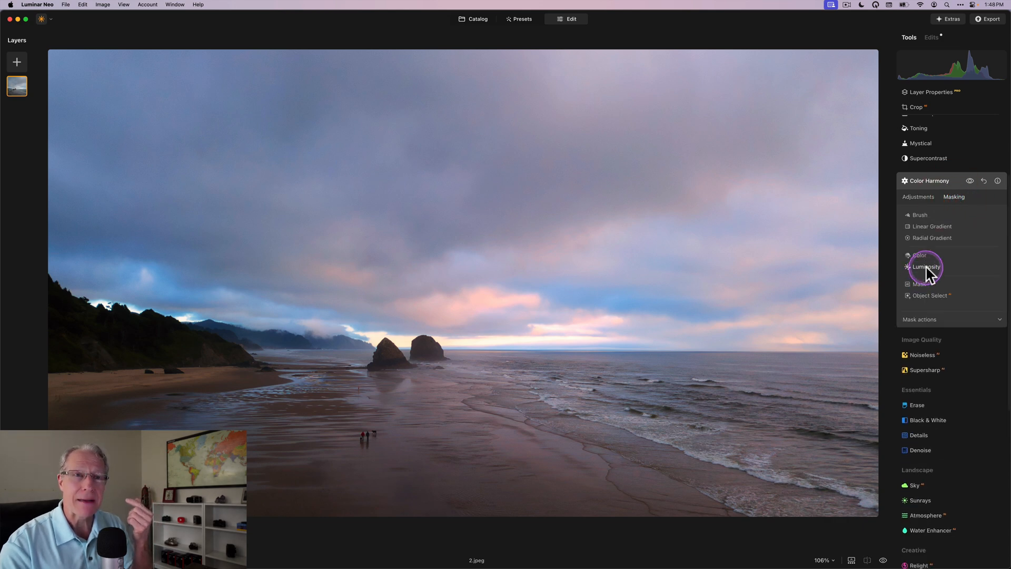
left_click(926, 267)
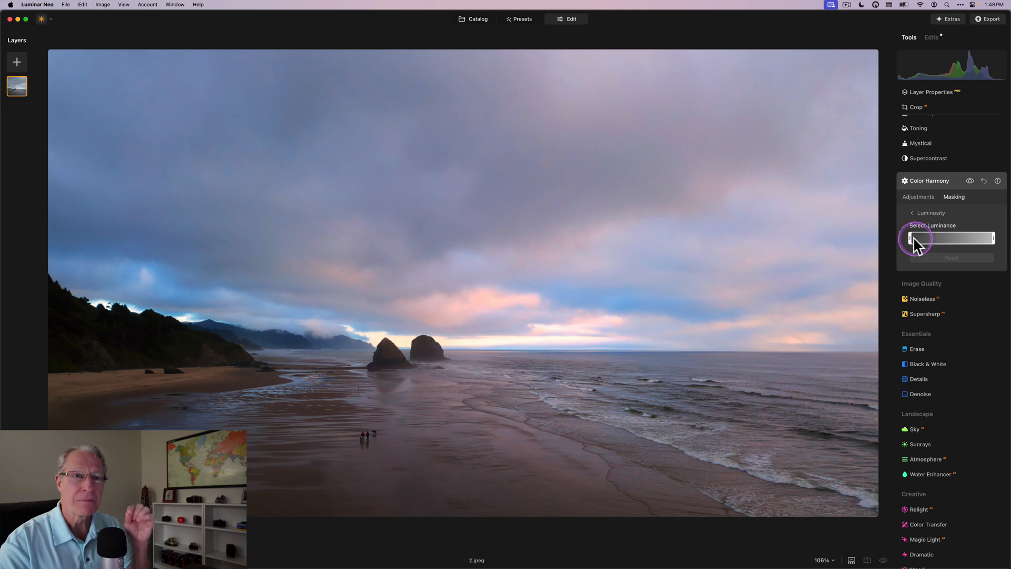
left_click_drag(911, 238, 944, 238)
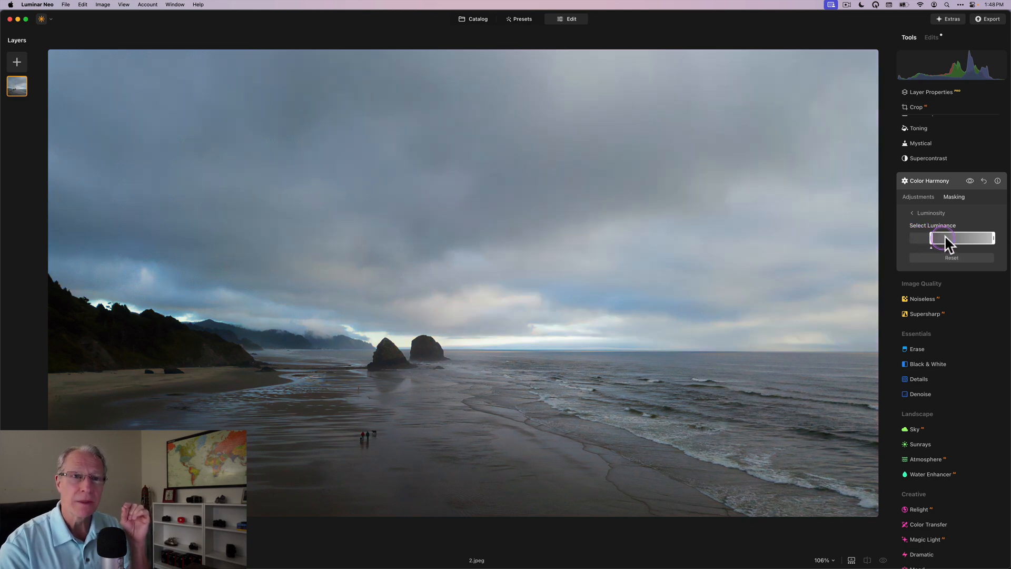
left_click_drag(947, 239, 970, 239)
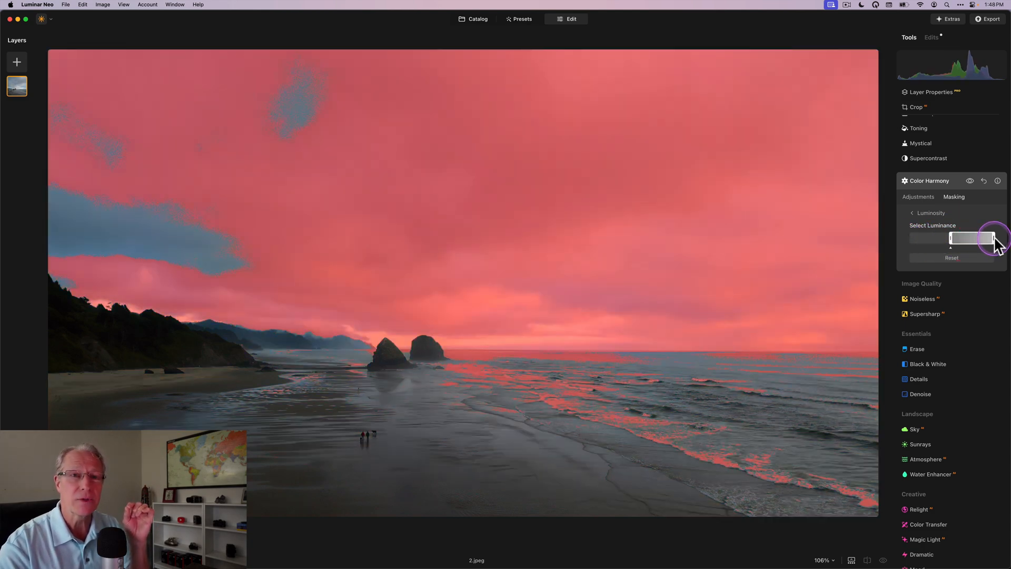
left_click_drag(987, 238, 957, 238)
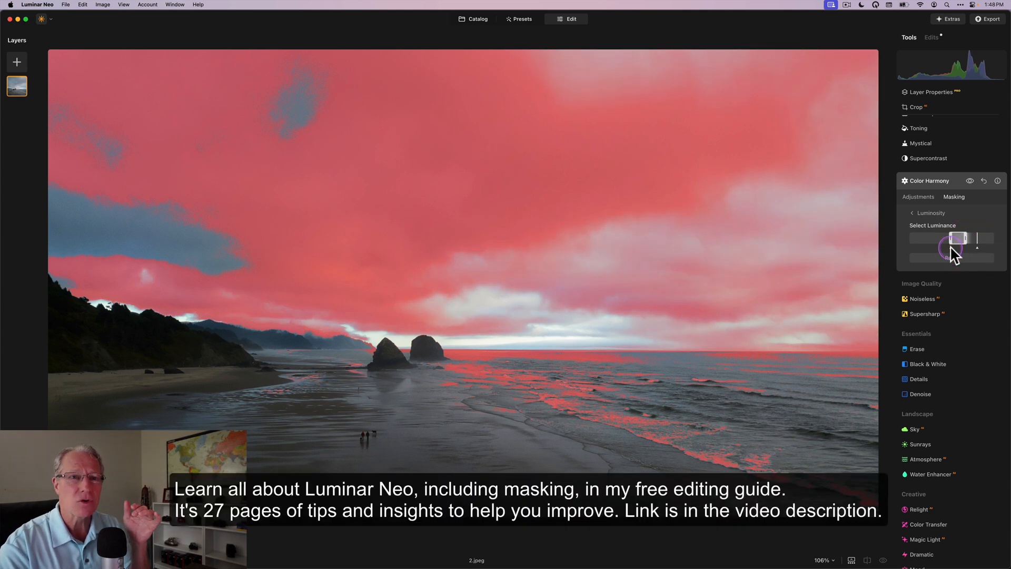
left_click_drag(957, 239, 938, 248)
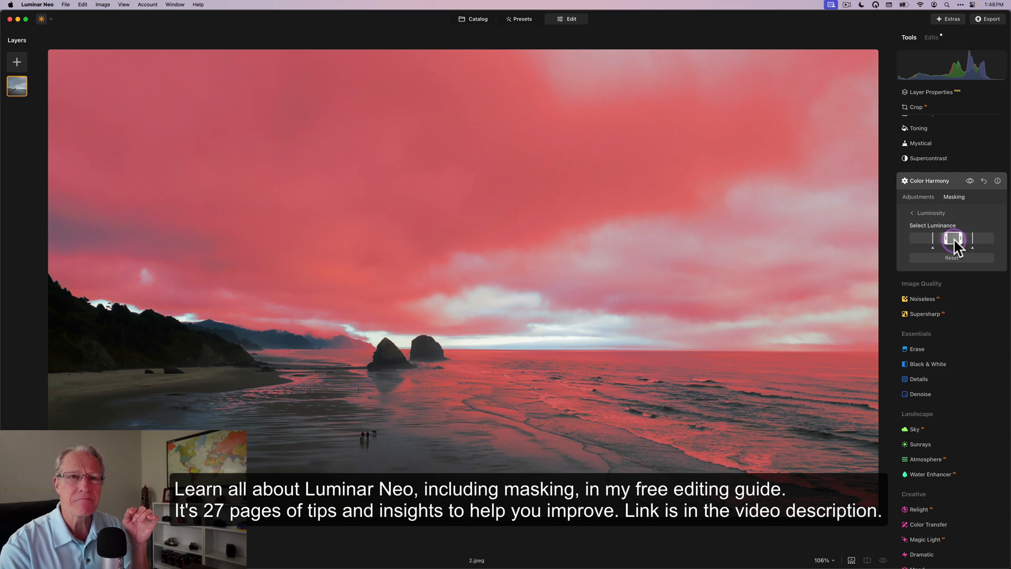
Step: Refine the Select Luminance handles so the mask centres on the midtones, excluding dark beach tones
left_click_drag(951, 240, 959, 240)
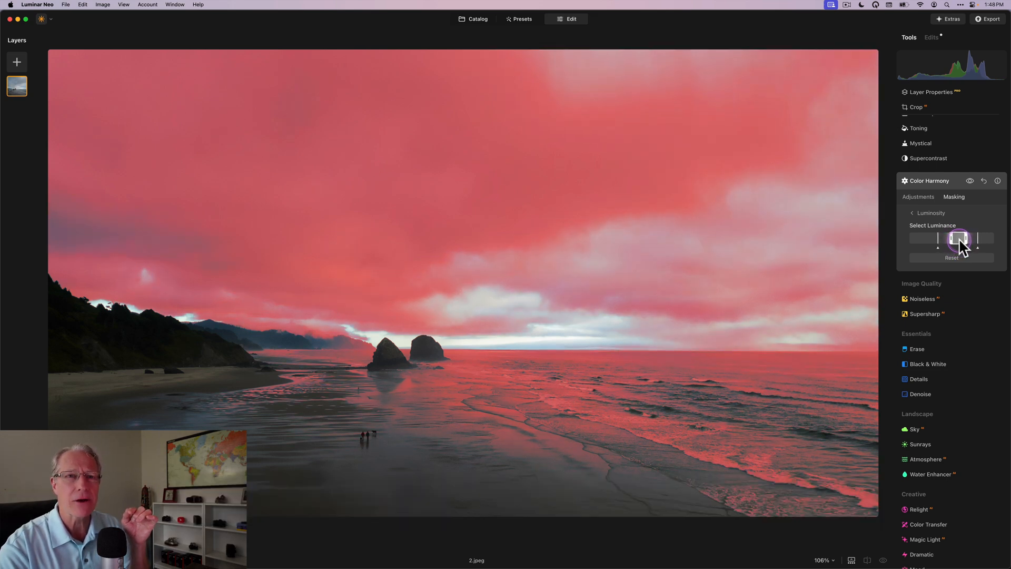
left_click_drag(960, 240, 956, 240)
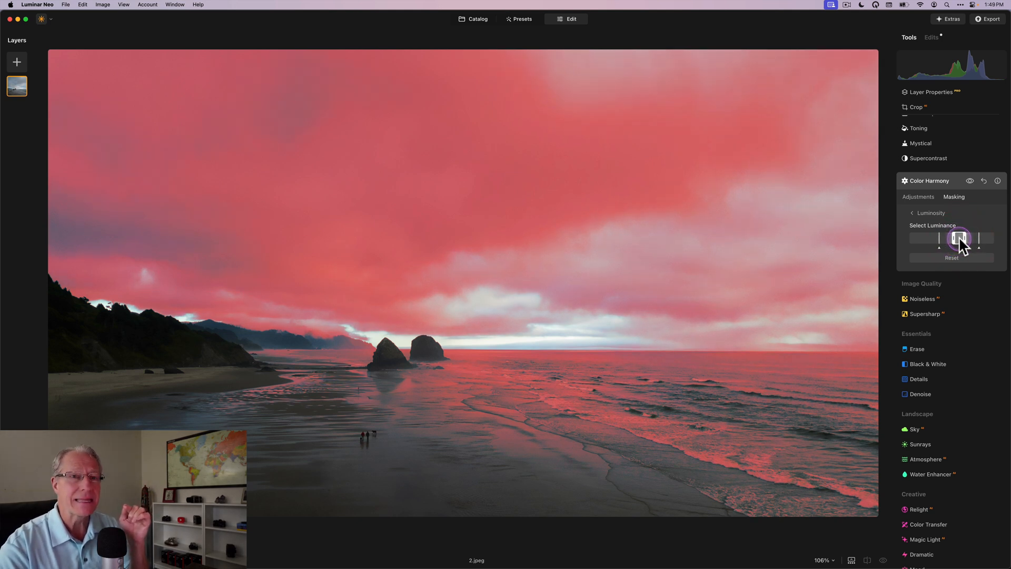
left_click_drag(960, 239, 960, 239)
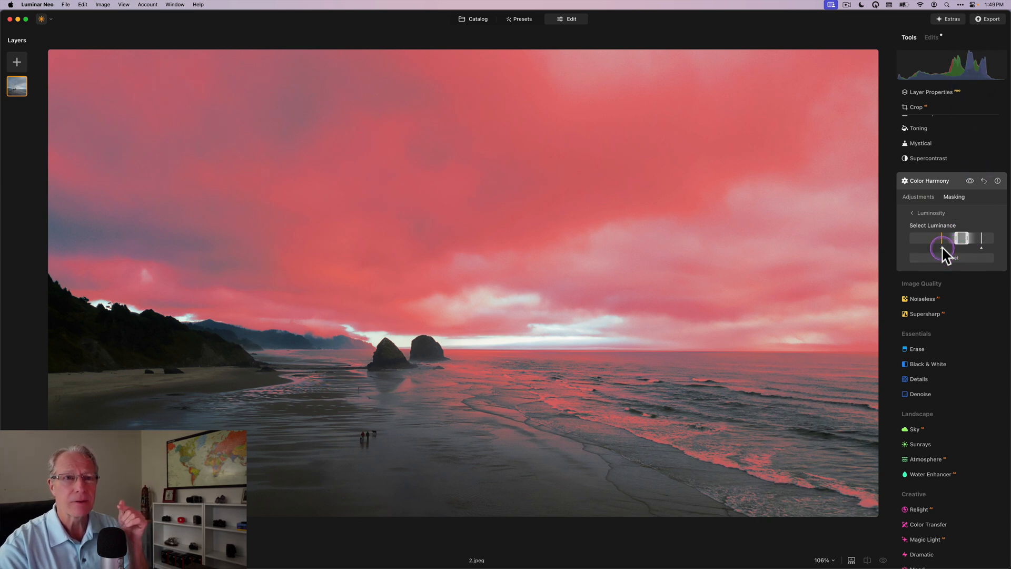
left_click_drag(966, 238, 948, 238)
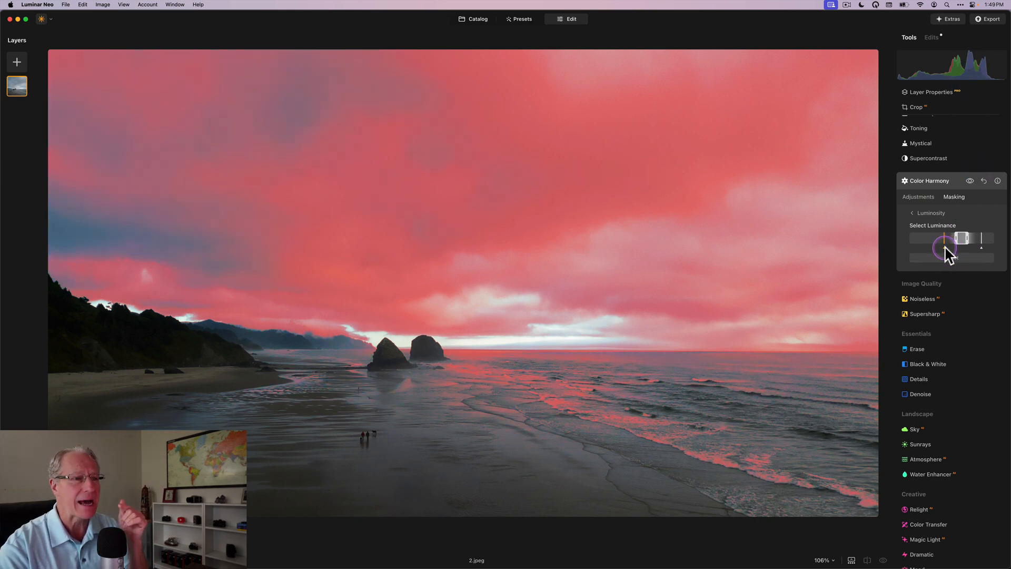
left_click_drag(954, 249, 960, 242)
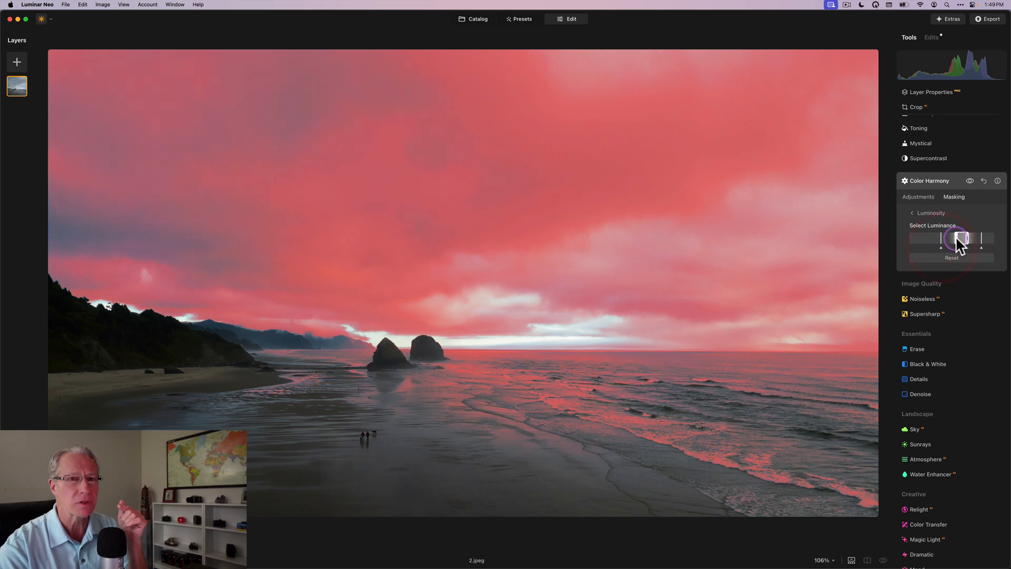
left_click_drag(960, 240, 980, 240)
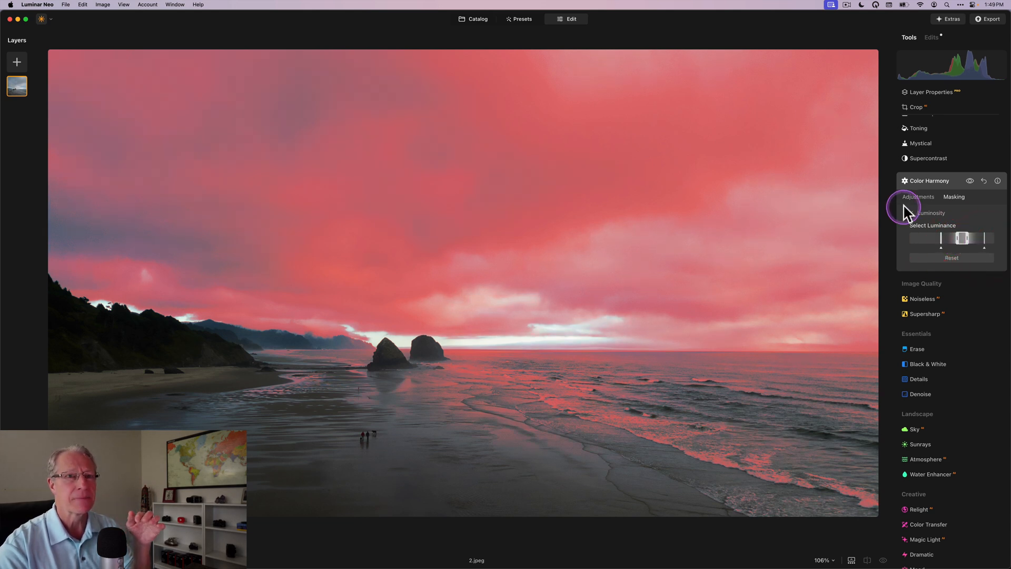
Step: Toggle the Color Harmony effect off and back on to compare the sunset result
left_click(918, 197)
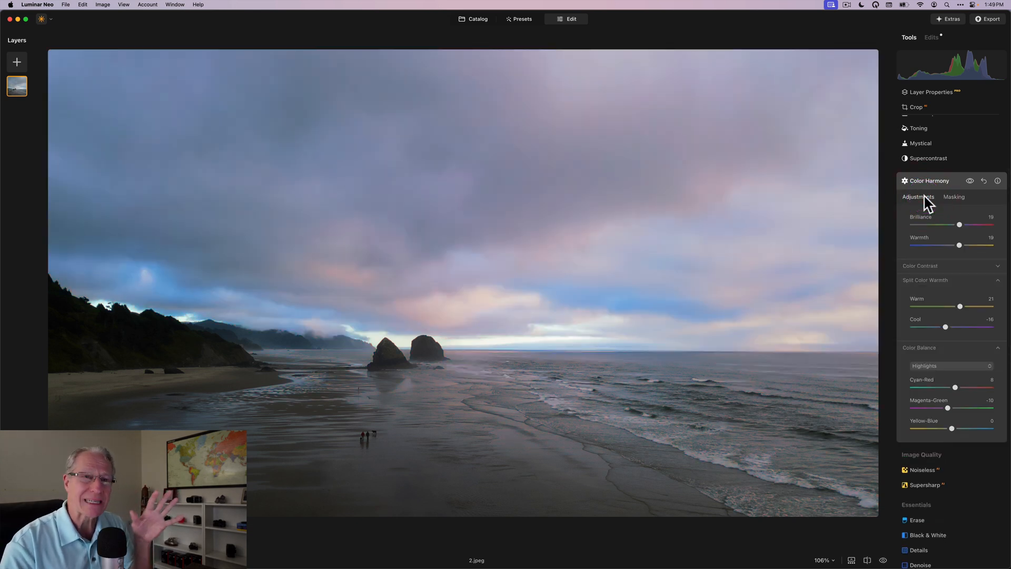
left_click(969, 180)
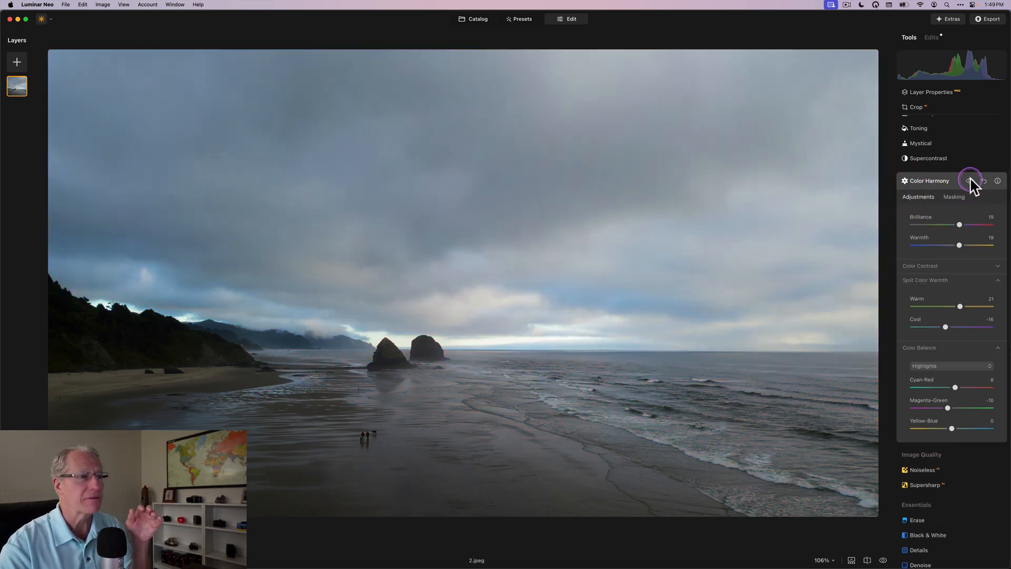
left_click(968, 180)
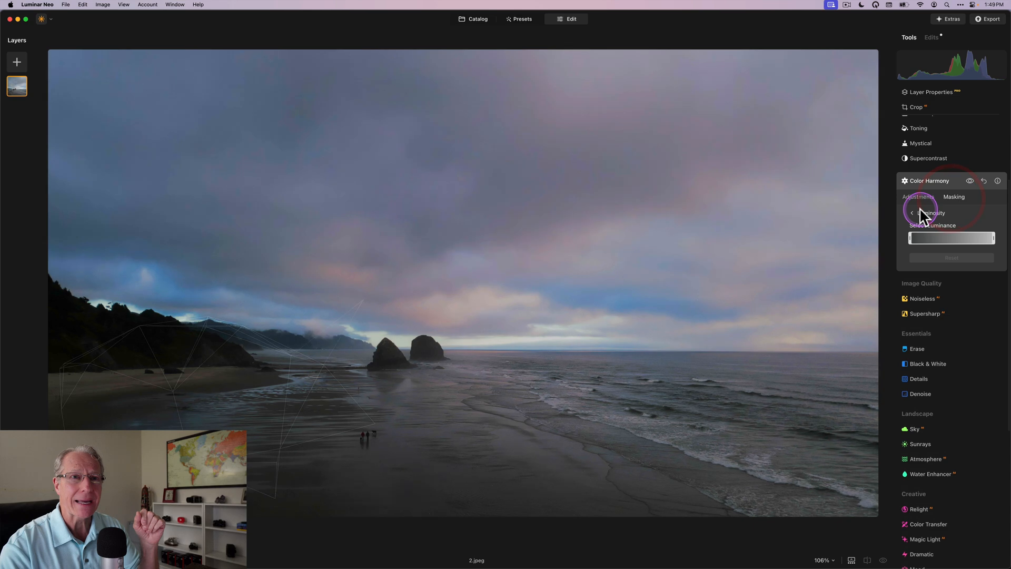
Step: Go back to the masking options and use the Mask actions buttons
left_click(954, 197)
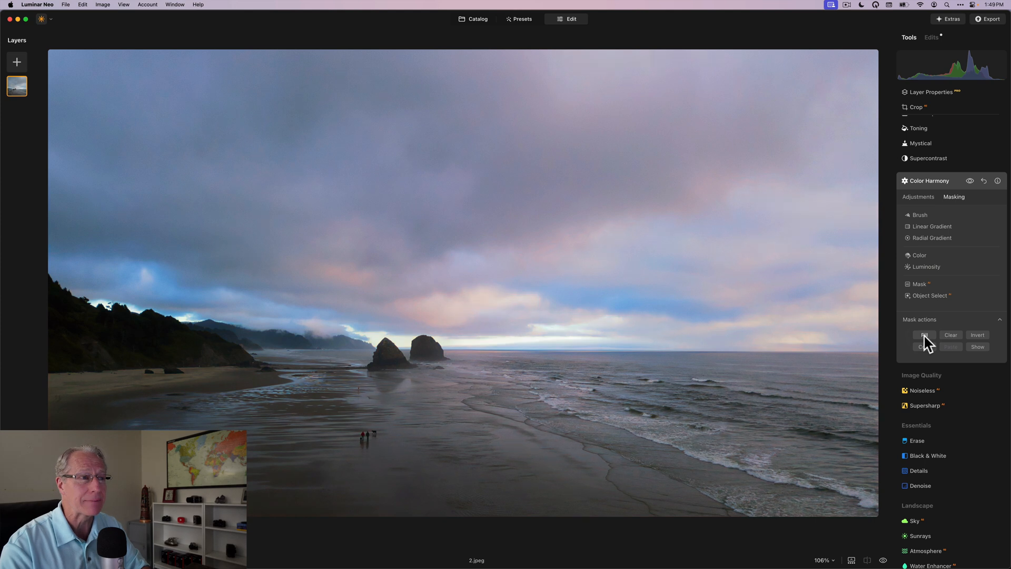
left_click(923, 336)
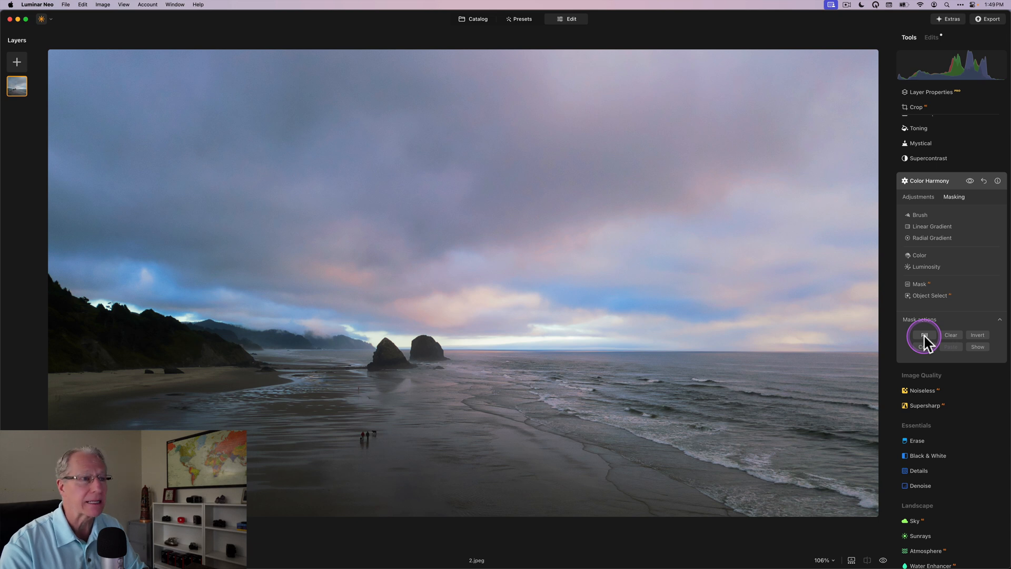
left_click(923, 335)
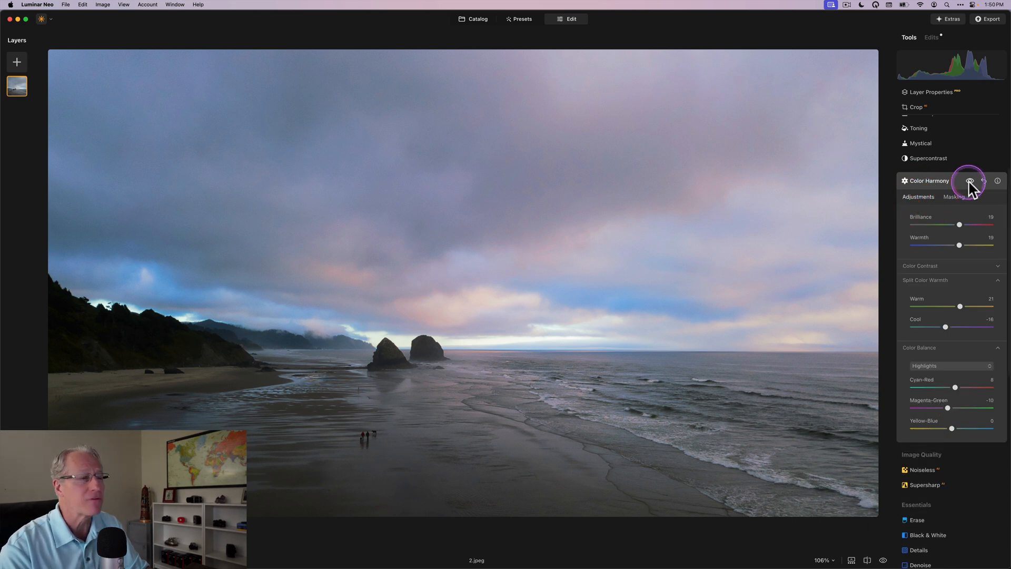
left_click(968, 181)
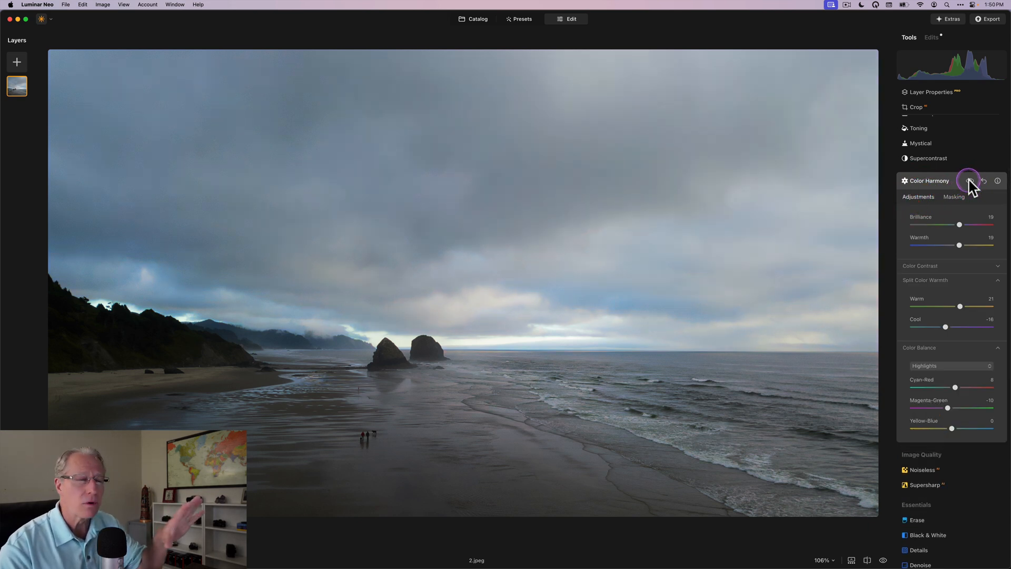
left_click(969, 181)
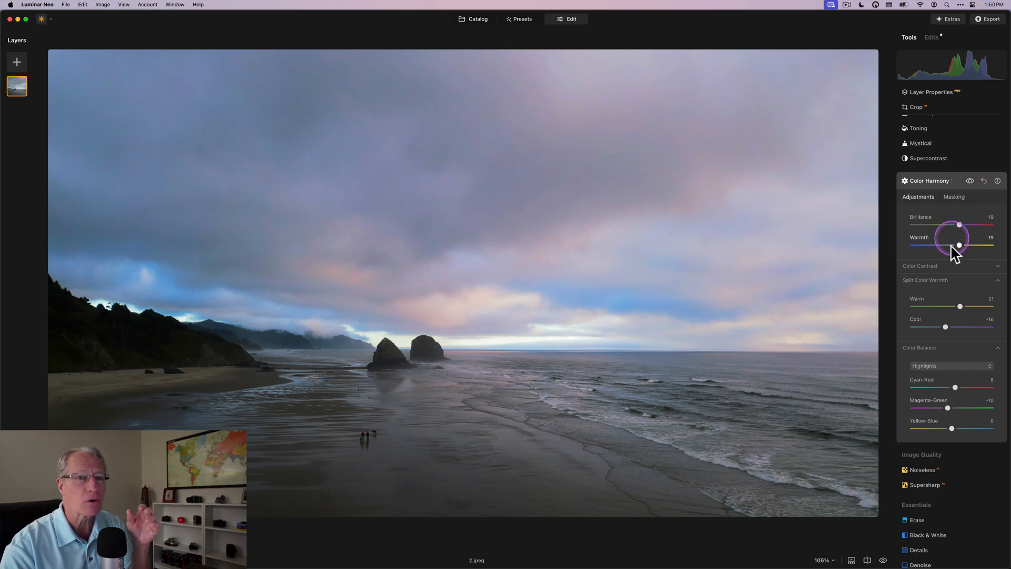
mouse_move(948, 265)
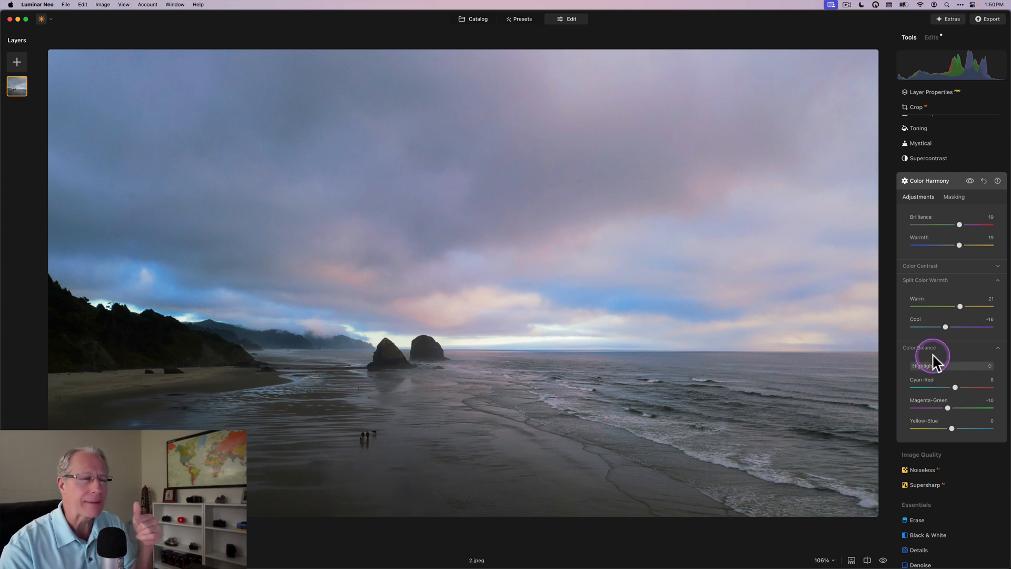
mouse_move(822, 370)
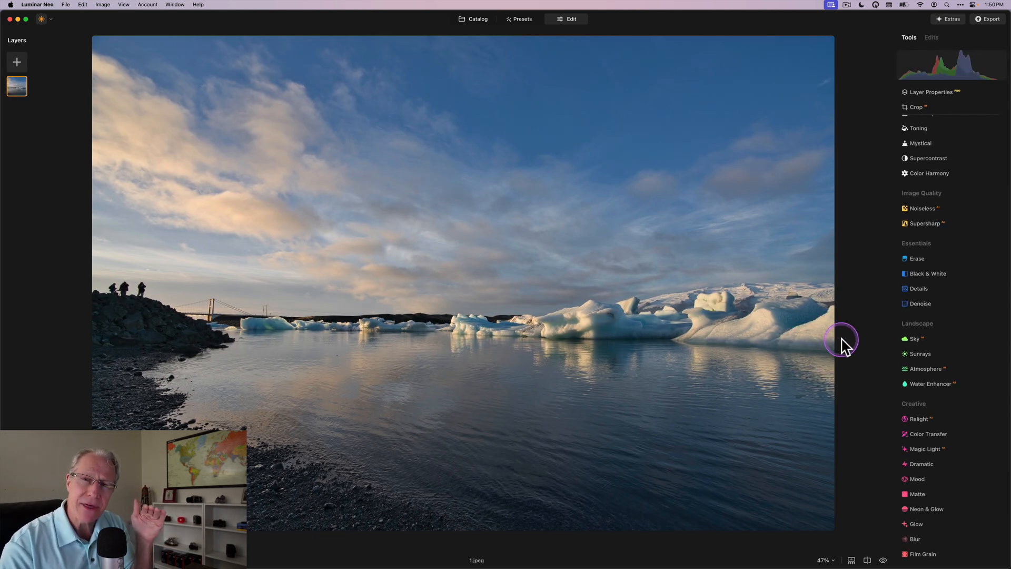
mouse_move(845, 348)
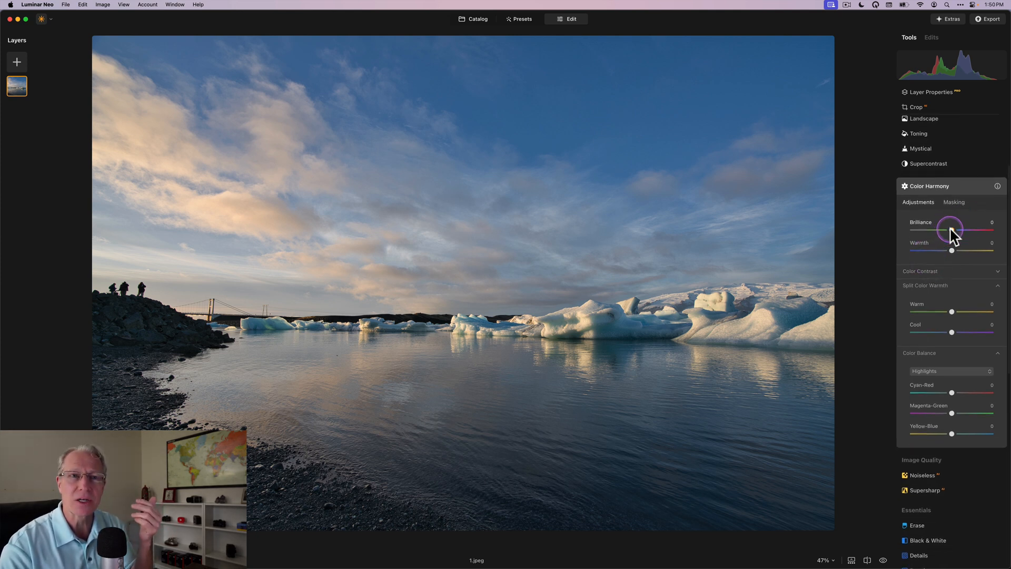
Step: Set Brilliance 19 and Warmth 14 on the glacier lagoon photo
left_click_drag(952, 231, 959, 231)
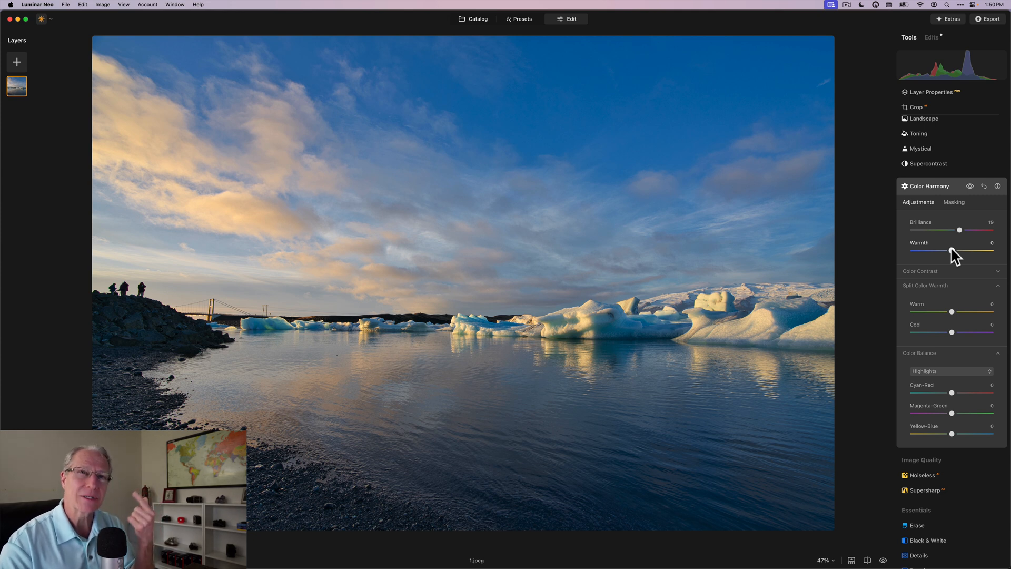
left_click_drag(949, 252, 955, 251)
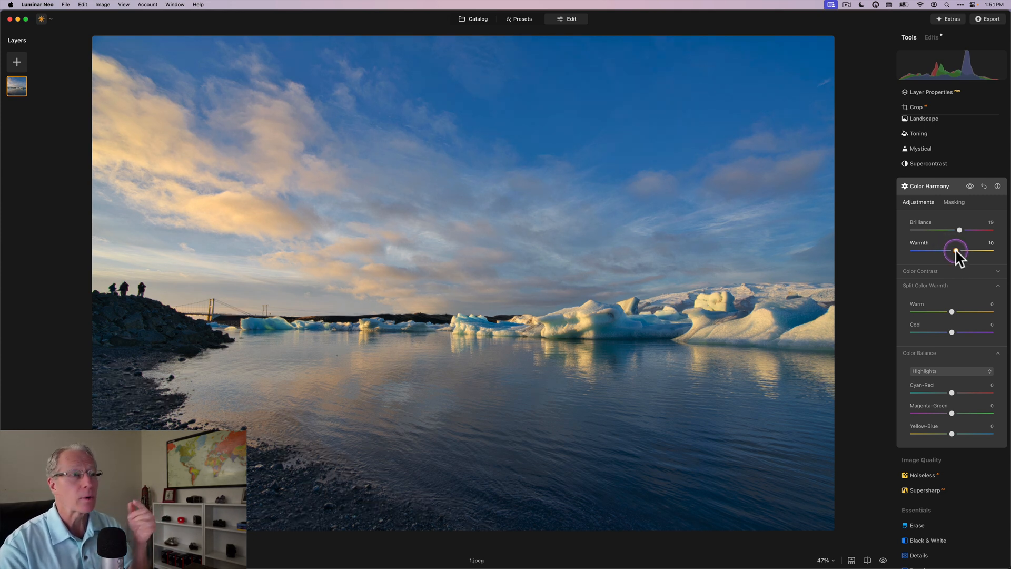
left_click_drag(956, 251, 961, 250)
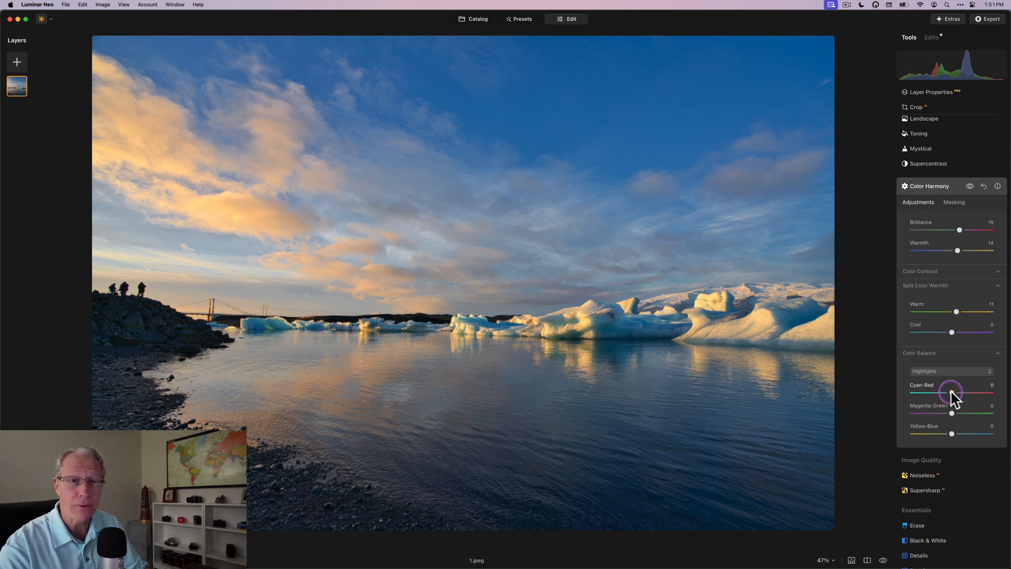
Step: Nudge Highlights toward red and magenta, then set Midtones Cyan-Red to 5
left_click_drag(952, 393, 955, 393)
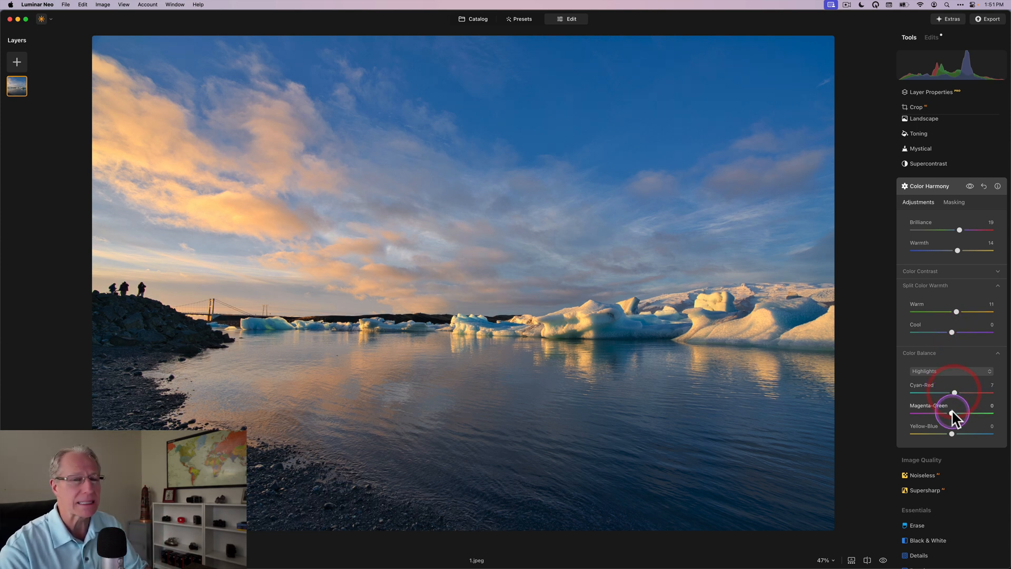
left_click_drag(953, 413, 949, 413)
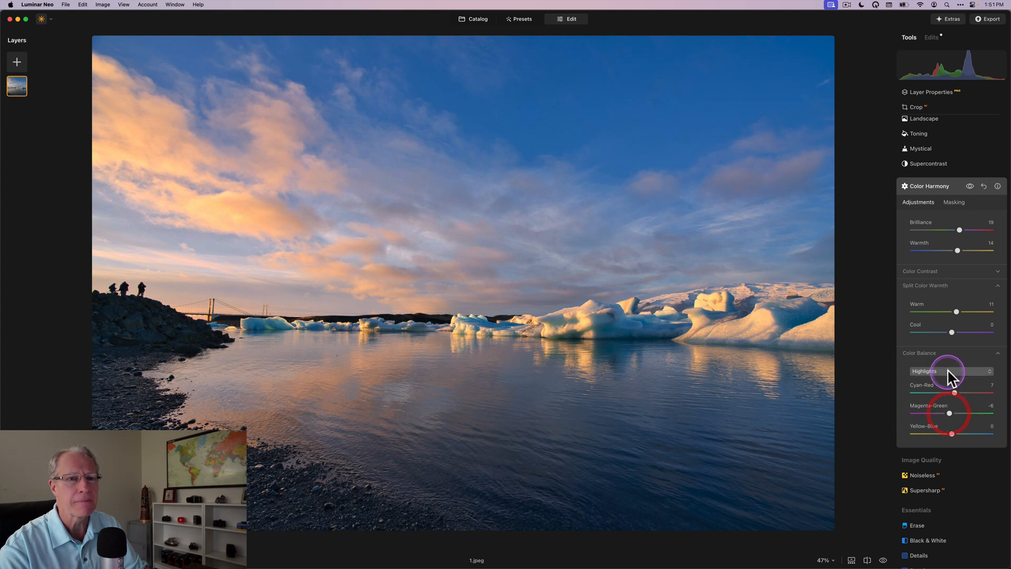
left_click(949, 371)
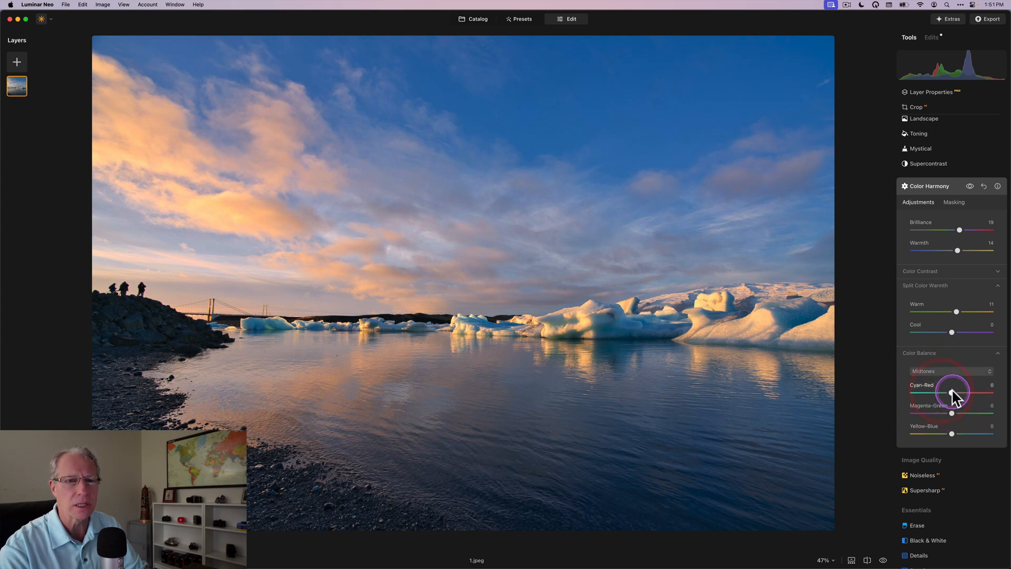
left_click_drag(950, 390, 955, 389)
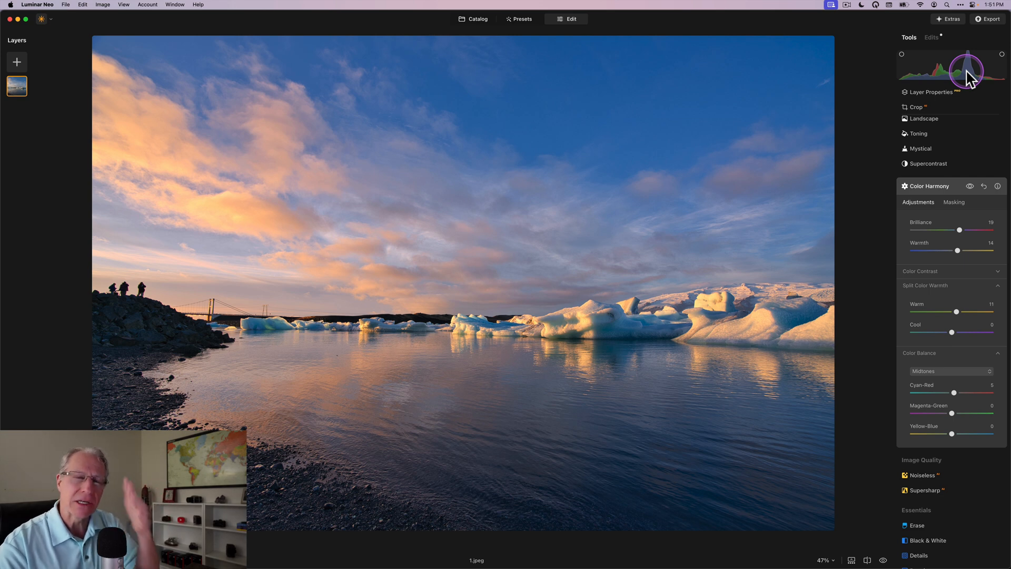
Step: Start a Luminosity mask for the glacier photo's Color Harmony boost
left_click(954, 202)
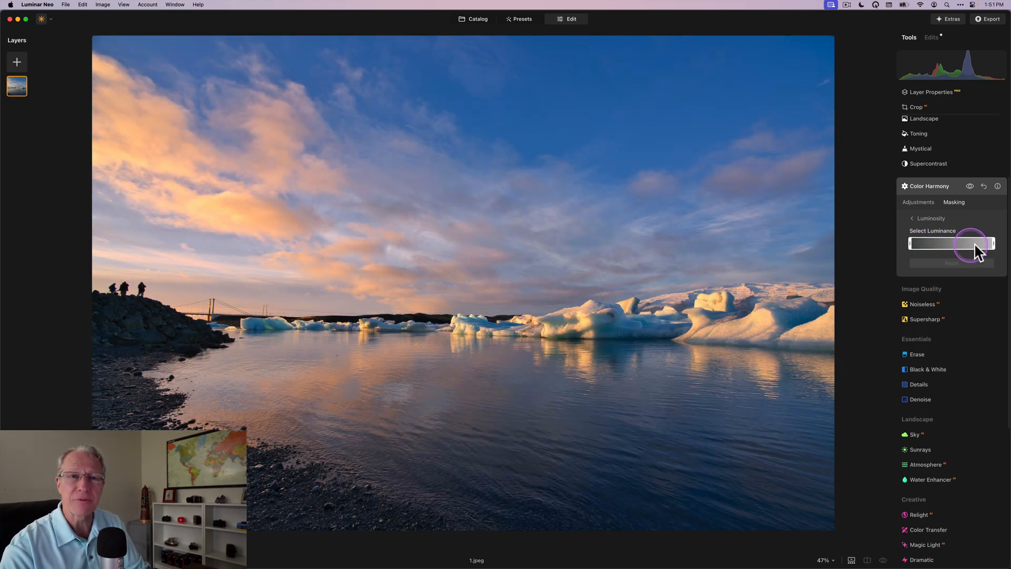
Step: Set the mask's dark cutoff and shadow falloff so the deepest shadows stay untouched
left_click_drag(969, 244, 908, 244)
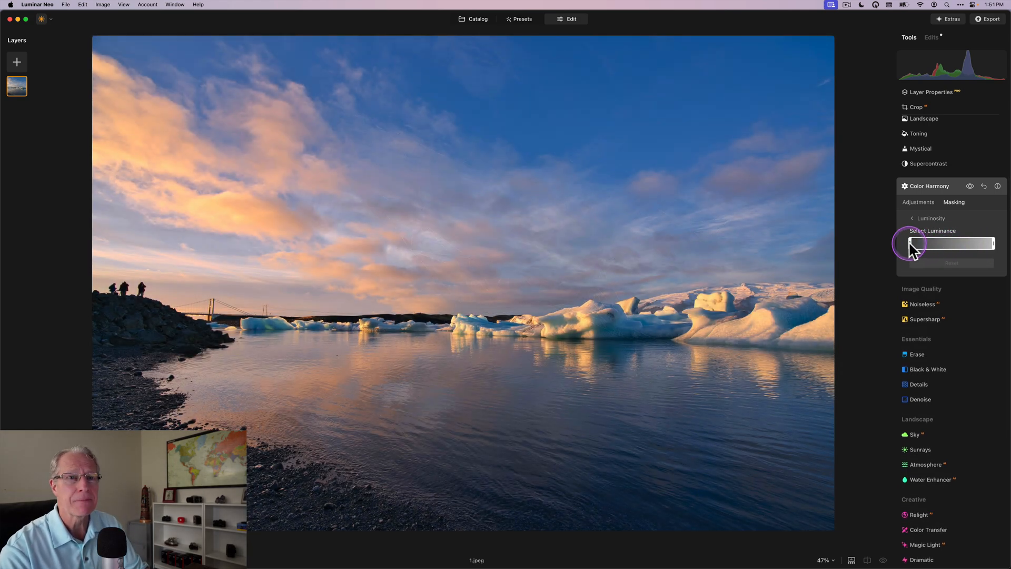
left_click_drag(908, 243, 932, 243)
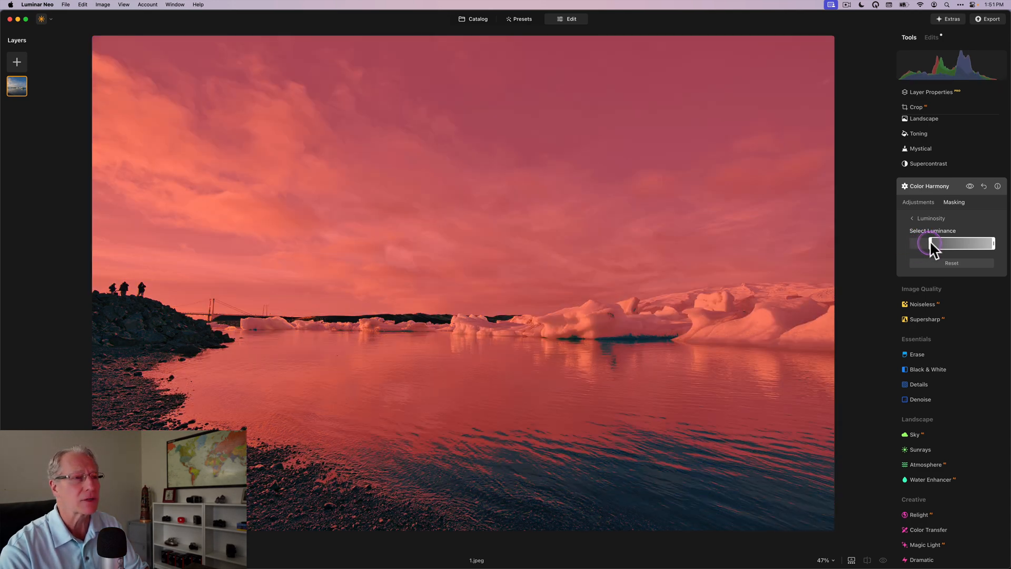
left_click_drag(932, 243, 954, 243)
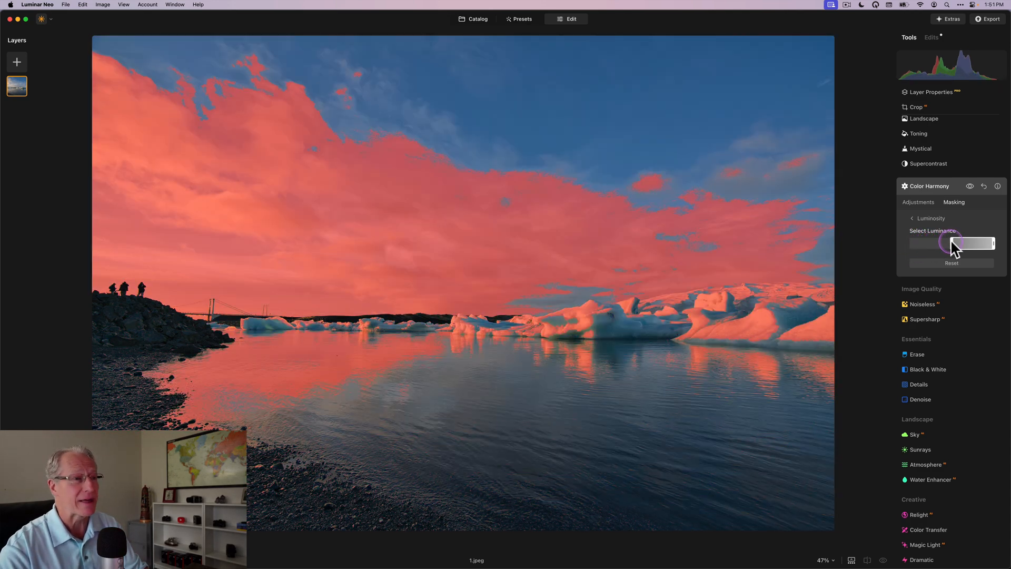
left_click_drag(960, 244, 948, 247)
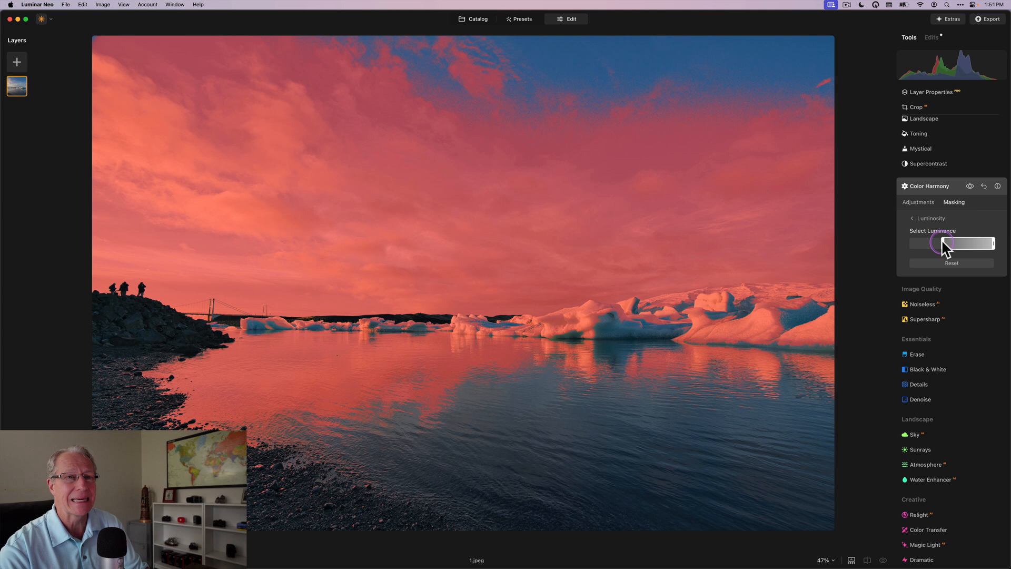
left_click_drag(945, 243, 928, 252)
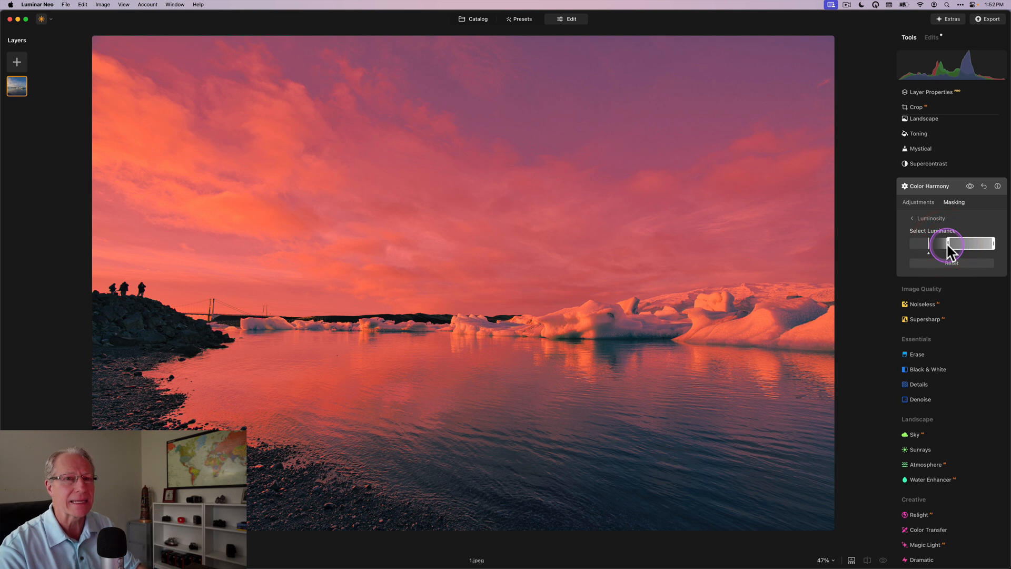
left_click_drag(948, 244, 931, 243)
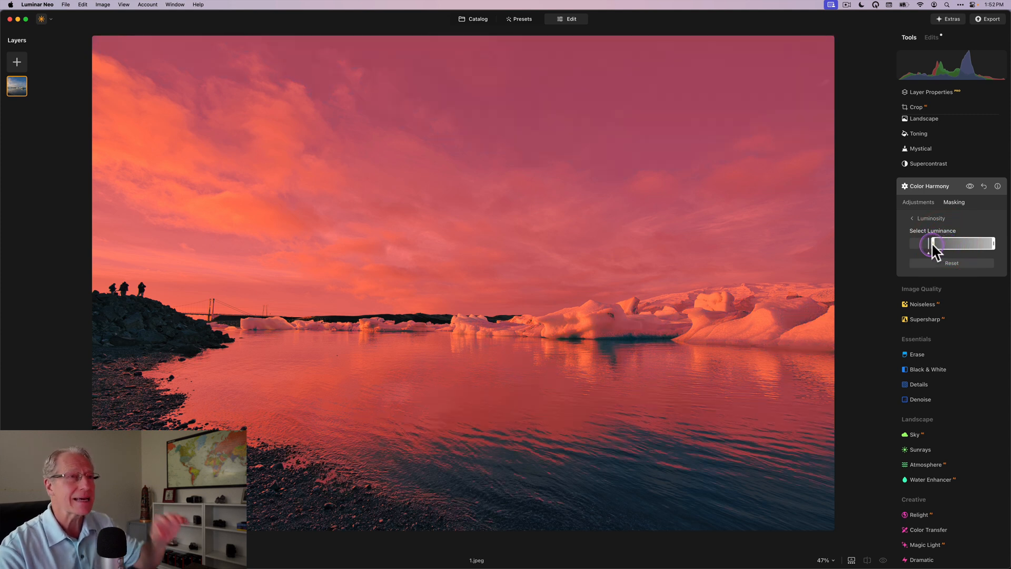
left_click_drag(932, 250, 945, 251)
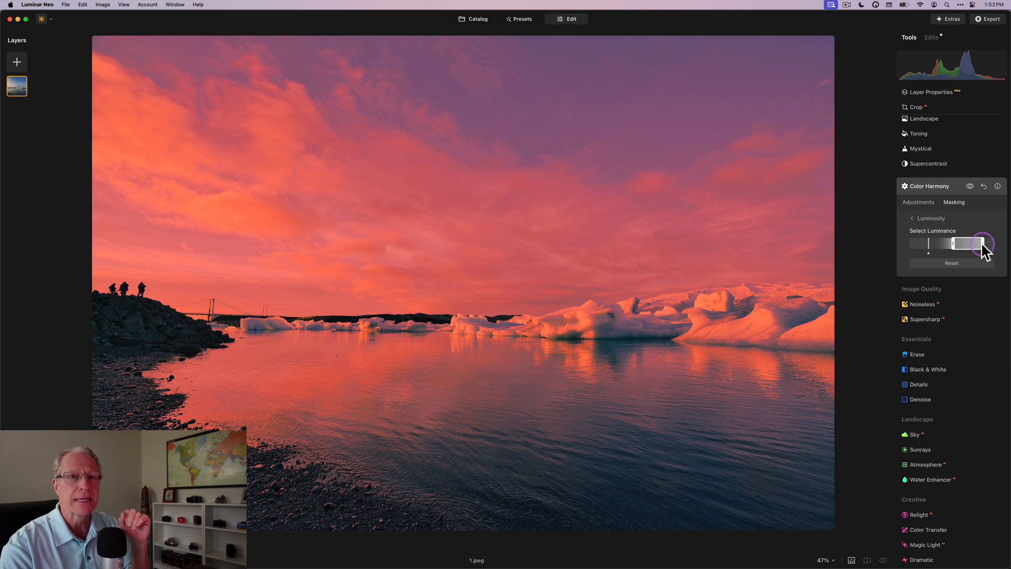
Step: Pull the highlight end and its falloff inward so the brightest tones are excluded
left_click_drag(980, 243, 970, 243)
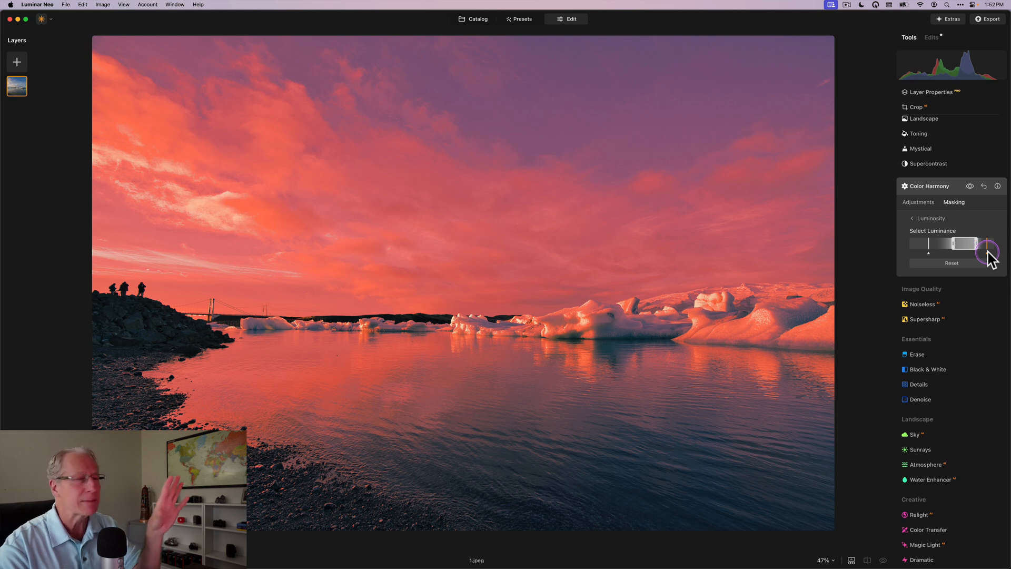
left_click_drag(986, 252, 973, 248)
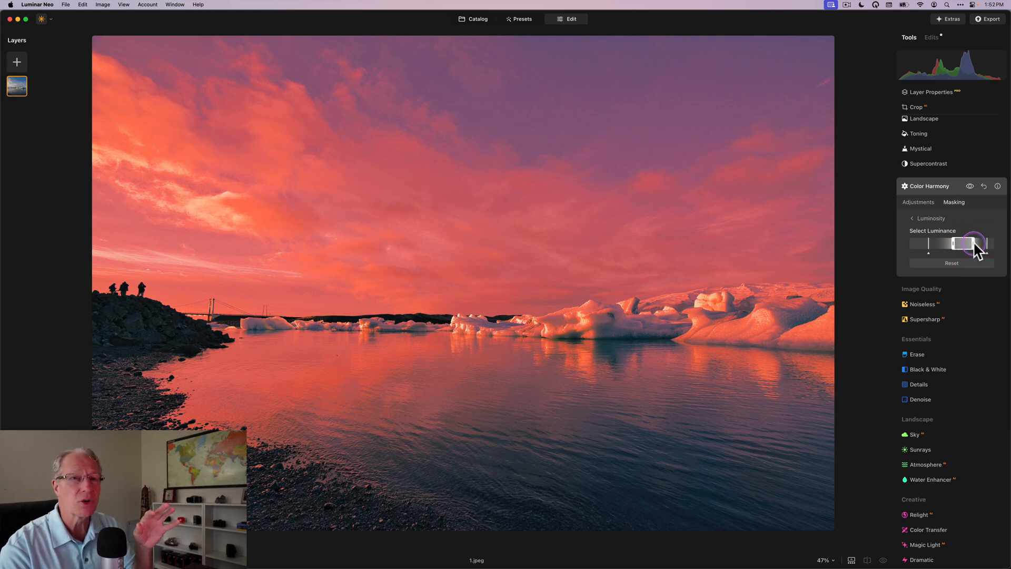
left_click_drag(963, 244, 973, 244)
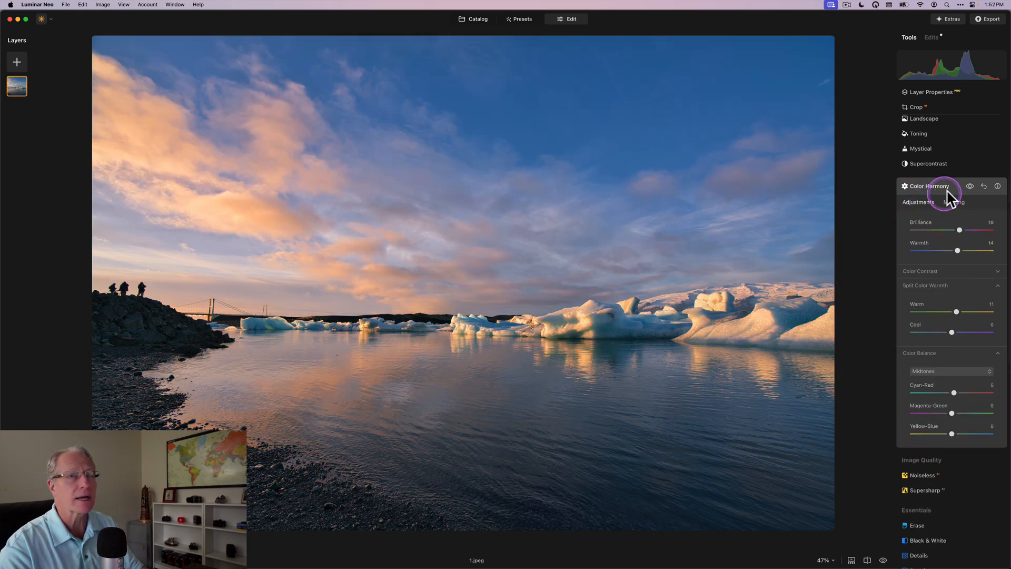
left_click(969, 186)
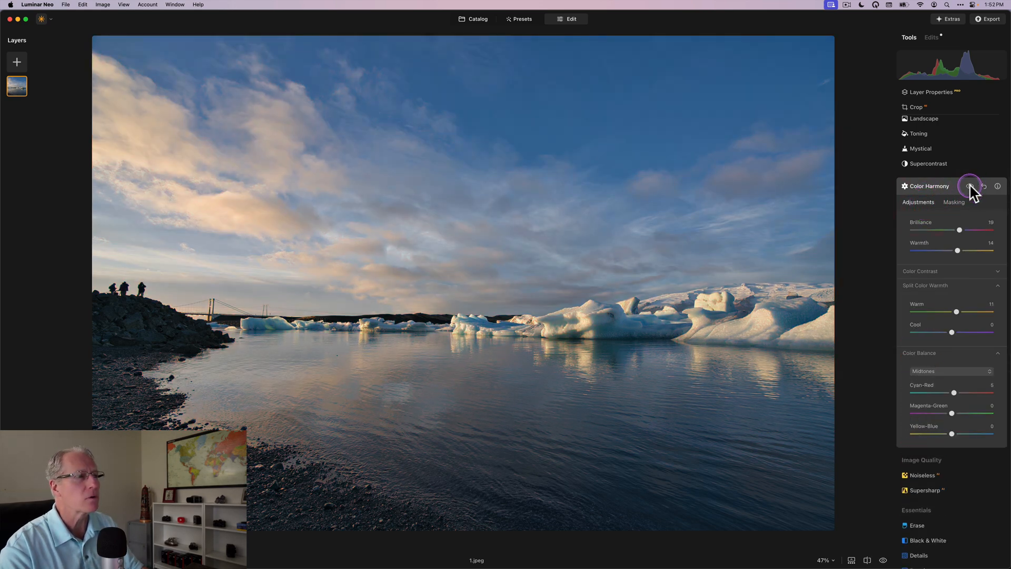
left_click(970, 186)
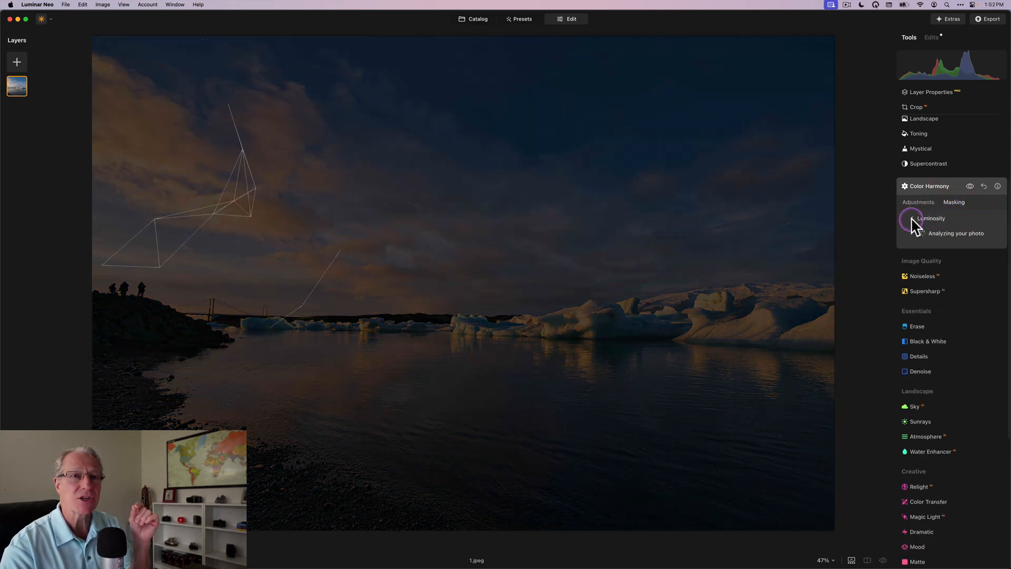
left_click(952, 203)
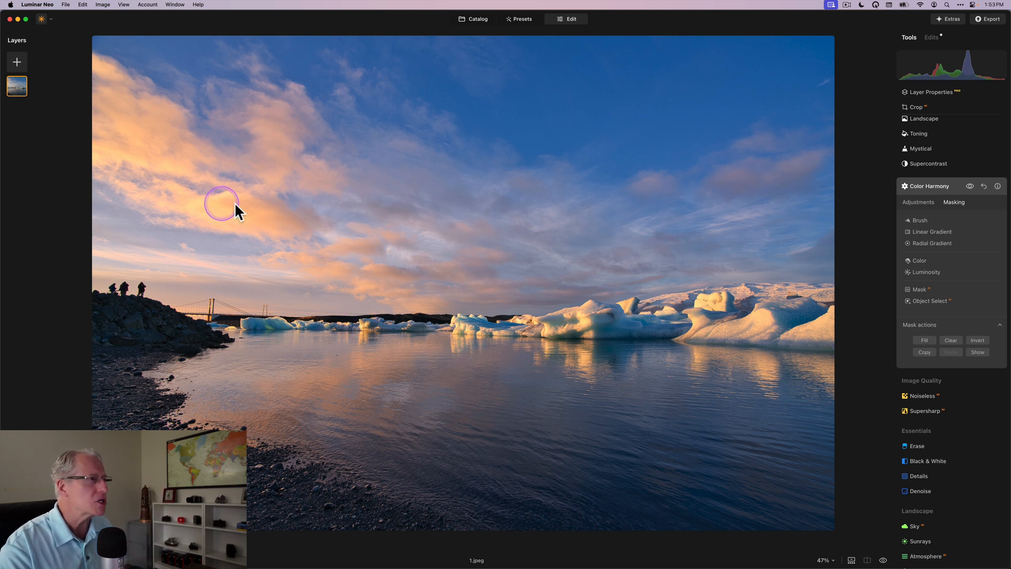
mouse_move(816, 319)
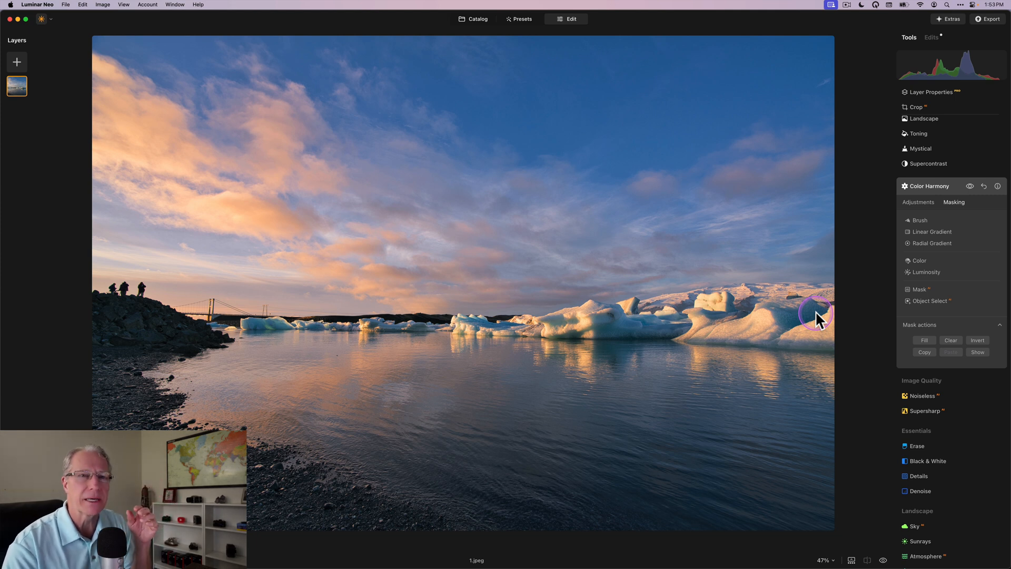
mouse_move(944, 226)
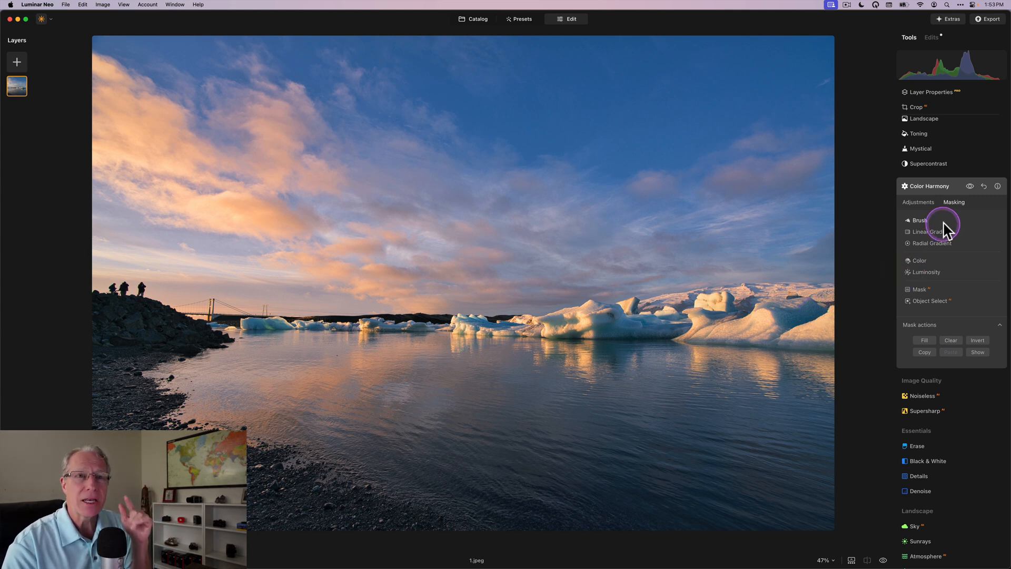
left_click(917, 202)
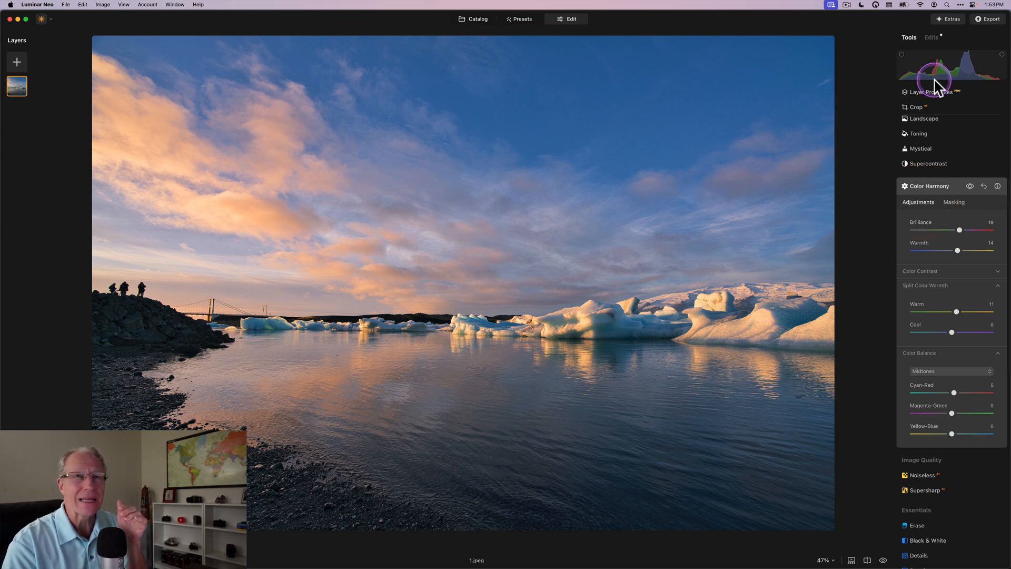
Step: Glance at the View menu, then collapse Color Harmony back into the tools list
left_click(122, 4)
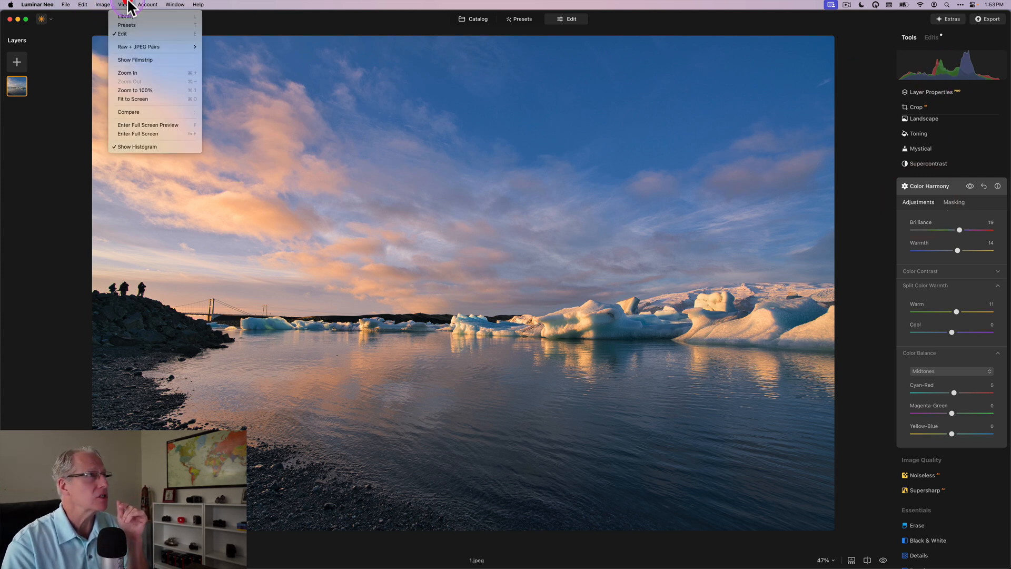
mouse_move(136, 147)
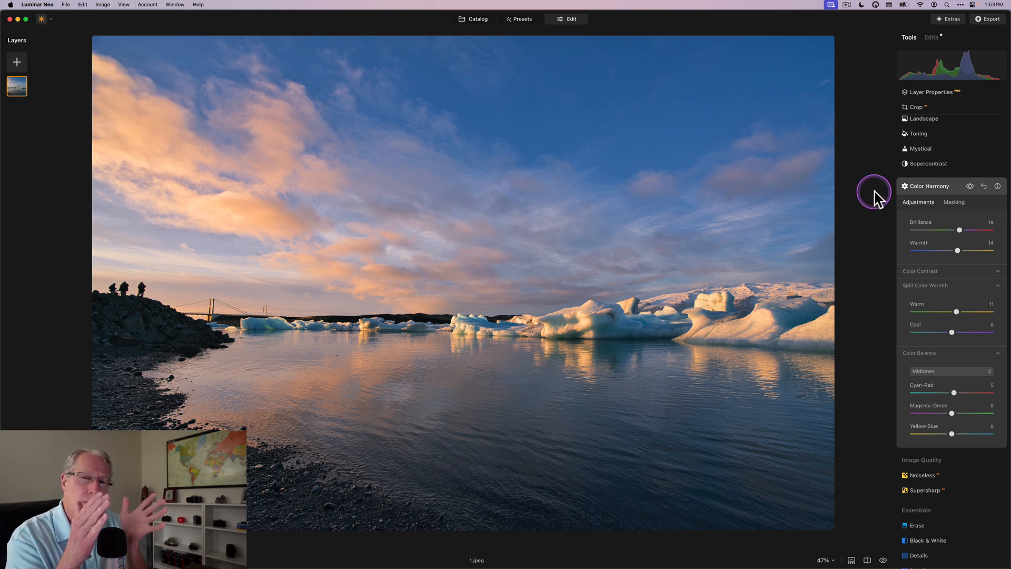
mouse_move(875, 198)
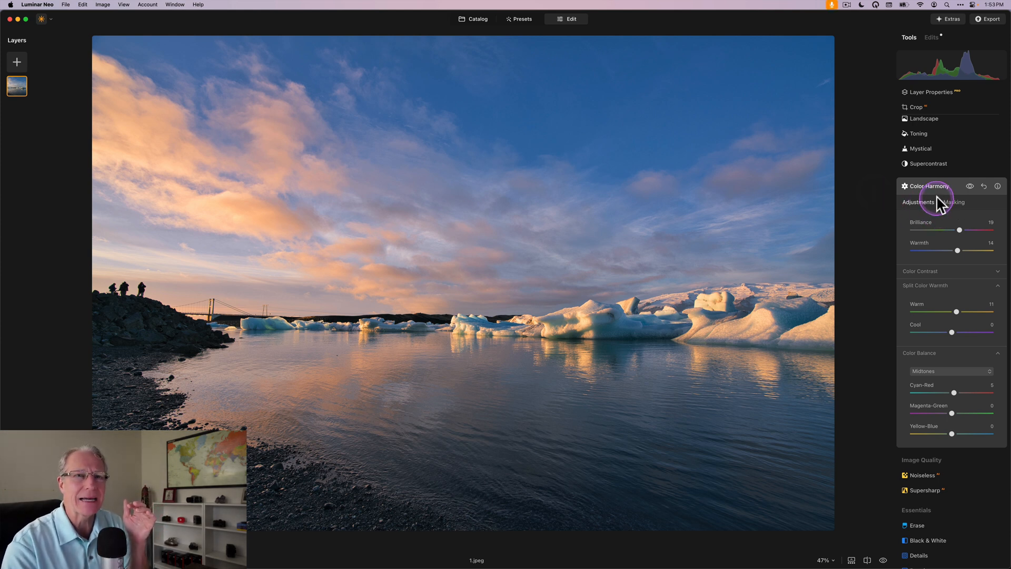
left_click(929, 179)
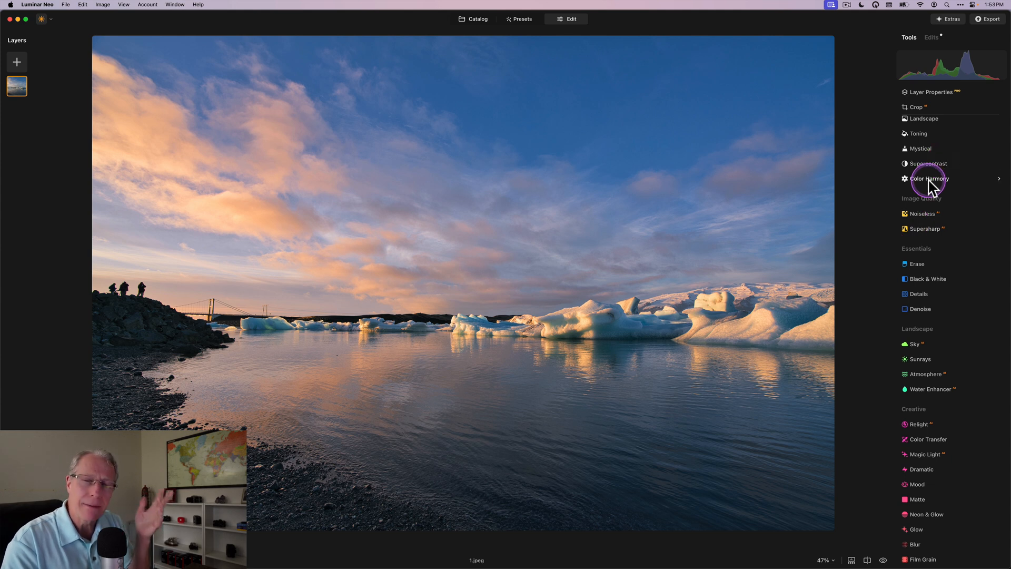
mouse_move(930, 188)
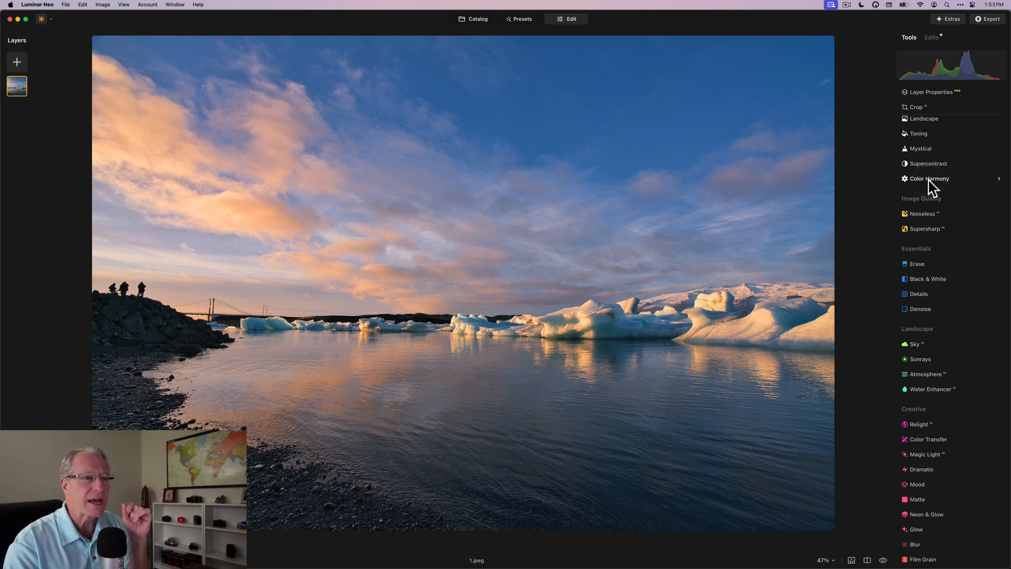